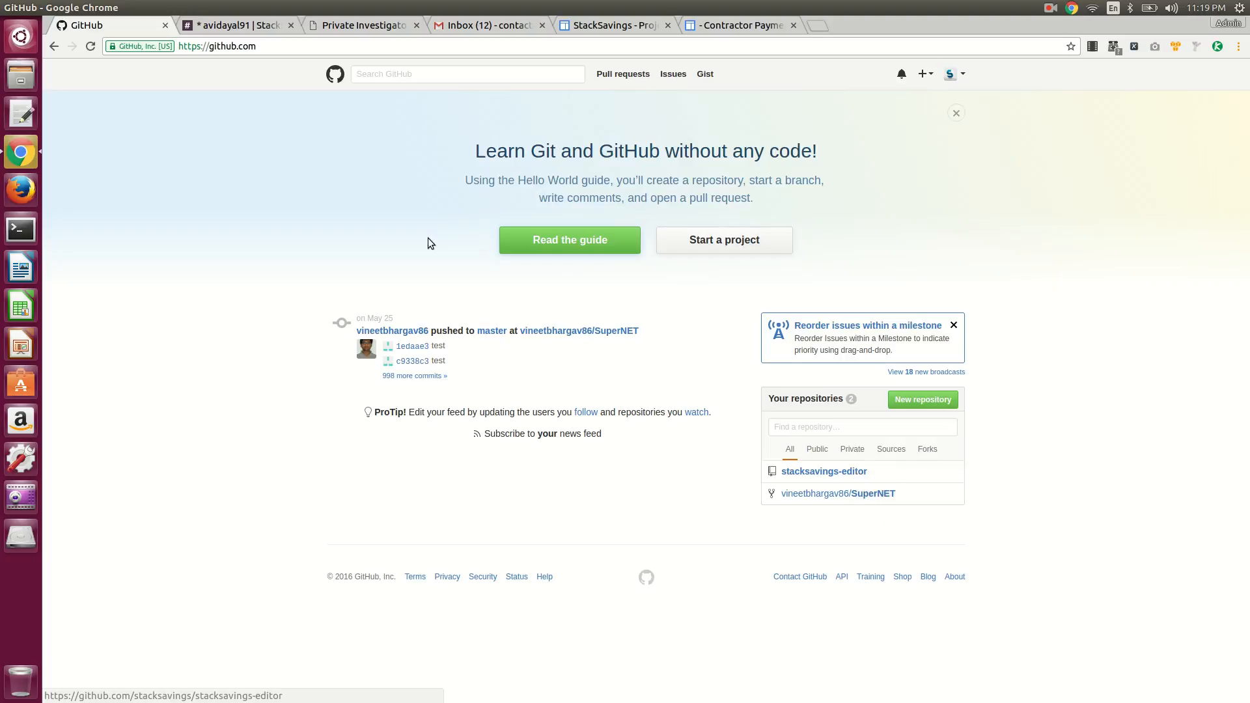
{"action": "mouse_move", "coordinate": [823, 472]}
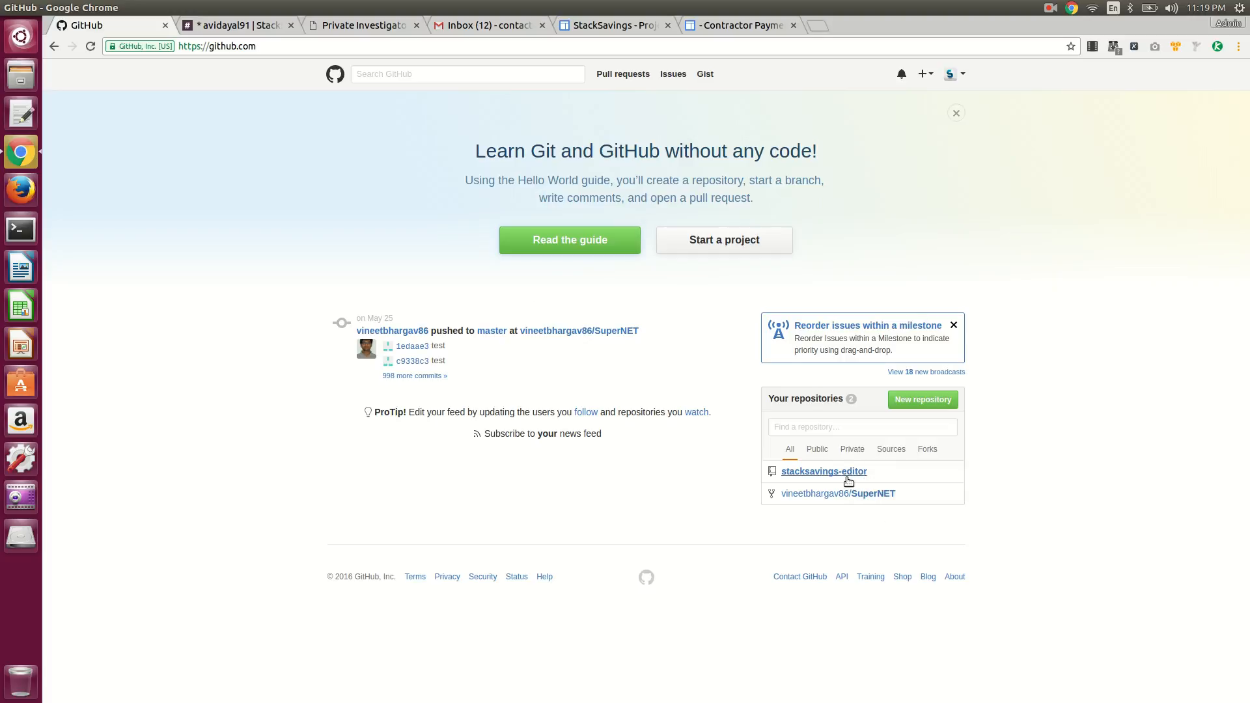
Open the stacksavings-editor repository from Your repositories on the dashboard.
{"action": "left_click", "coordinate": [823, 472]}
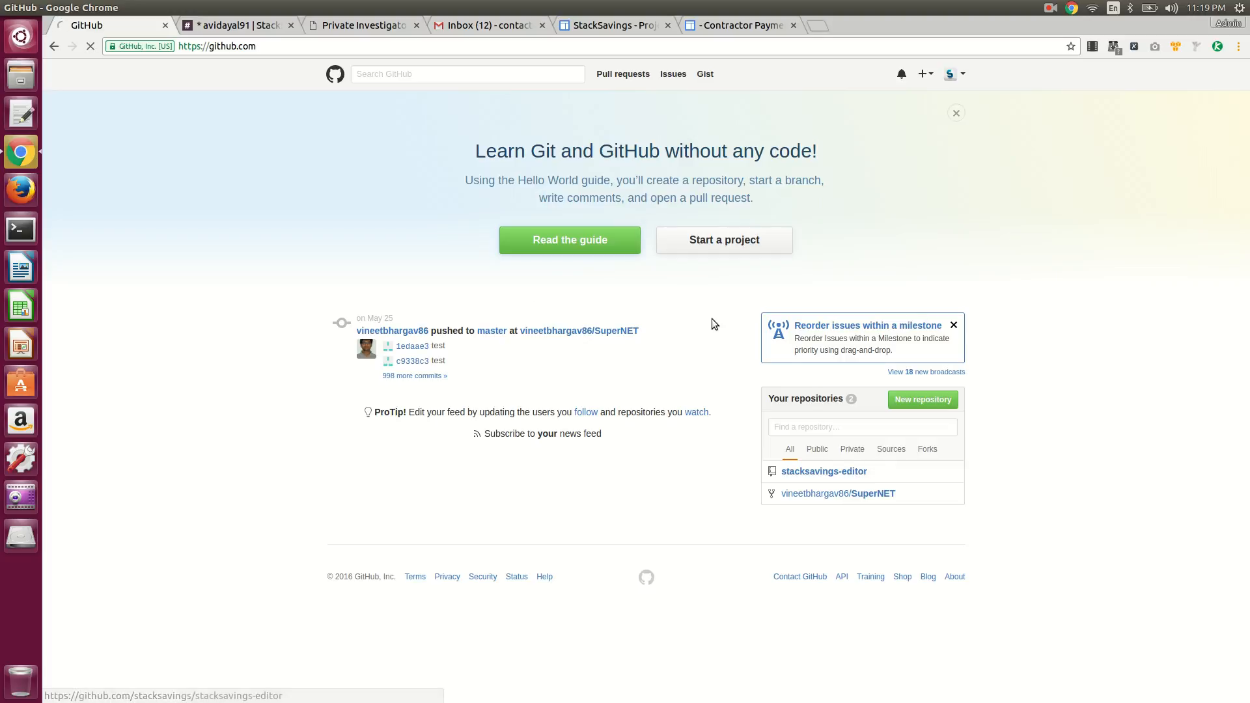
{"action": "left_click", "coordinate": [823, 472]}
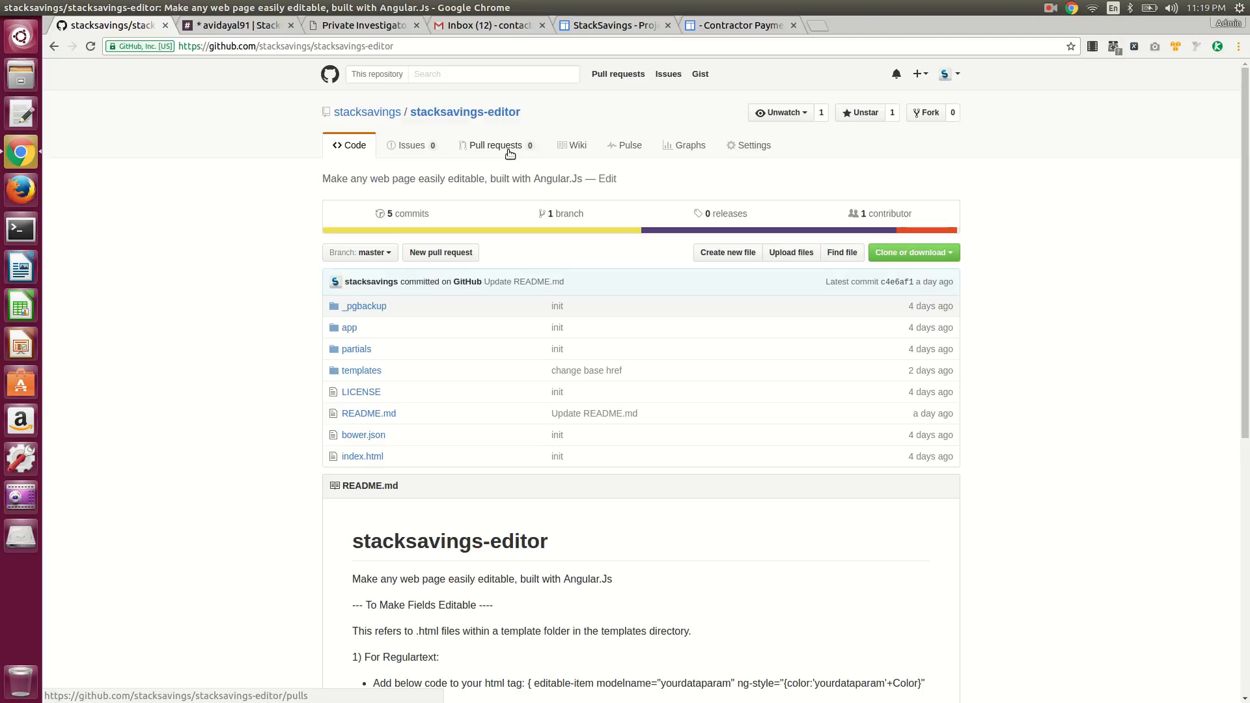
{"action": "mouse_move", "coordinate": [679, 219]}
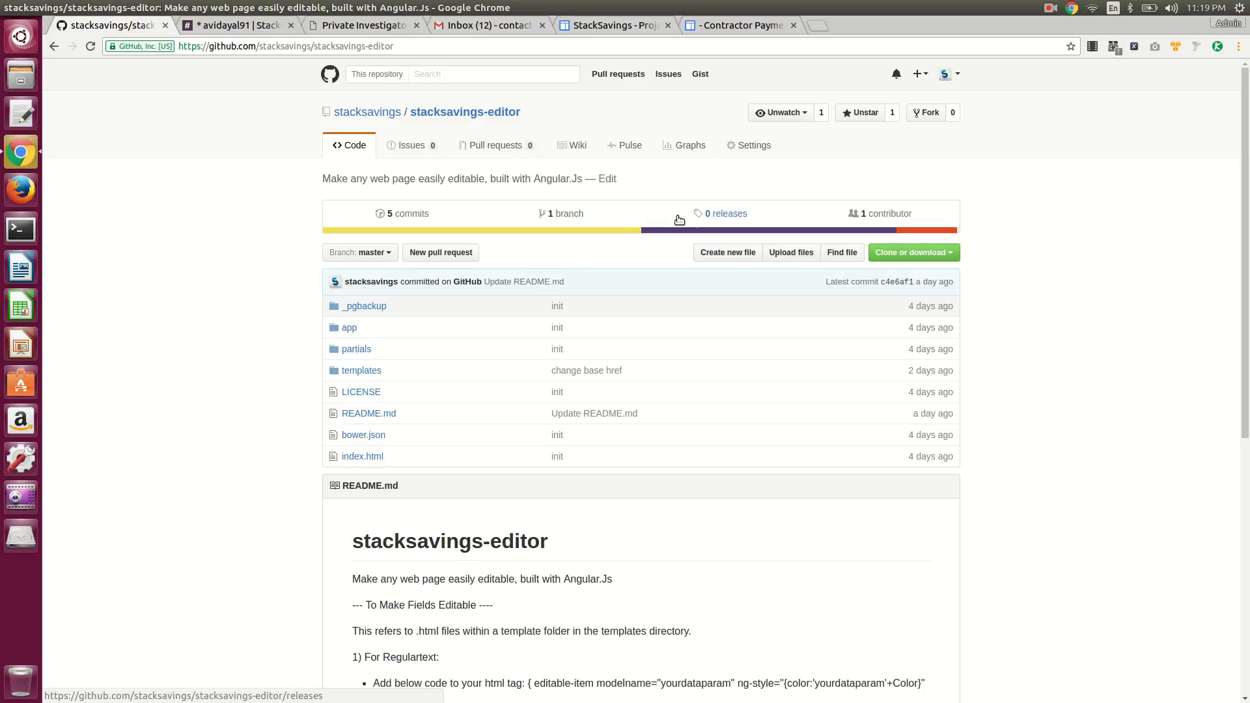
{"action": "left_click", "coordinate": [753, 144]}
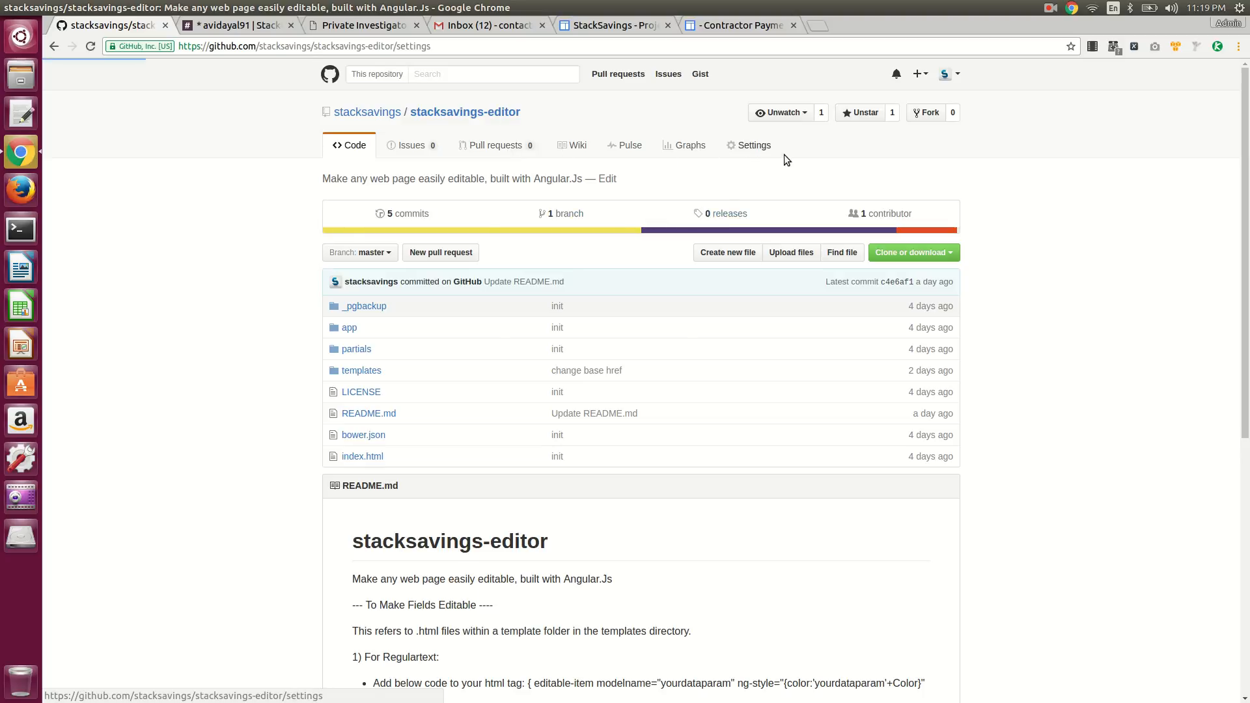
Reach the repository's Collaborators settings page after confirming the account password.
{"action": "left_click", "coordinate": [748, 145]}
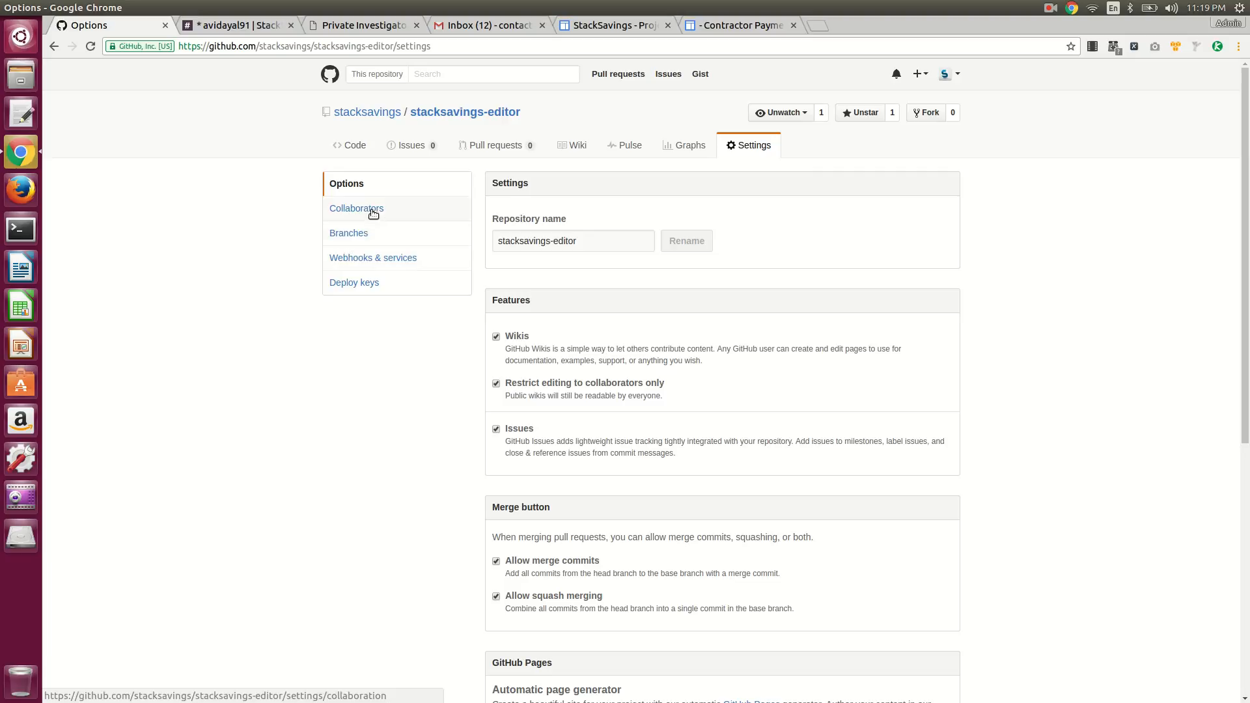
{"action": "left_click", "coordinate": [357, 208]}
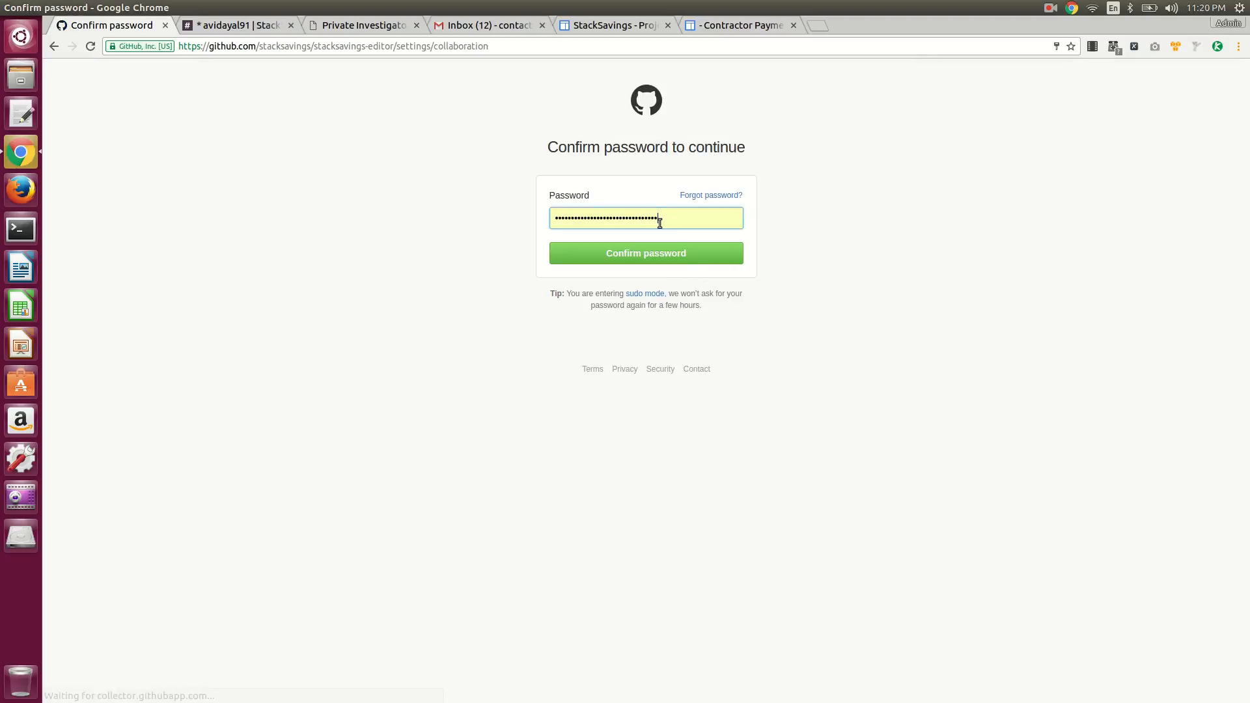
{"action": "left_click", "coordinate": [646, 217]}
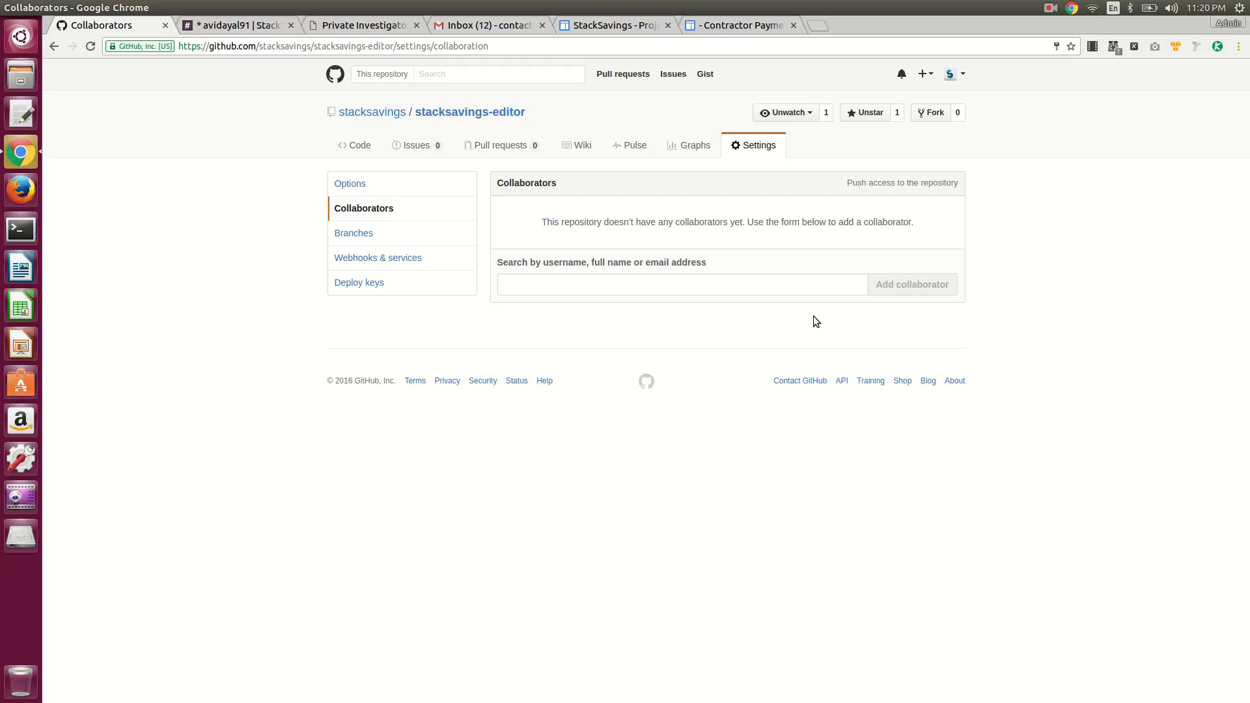
{"action": "mouse_move", "coordinate": [510, 201]}
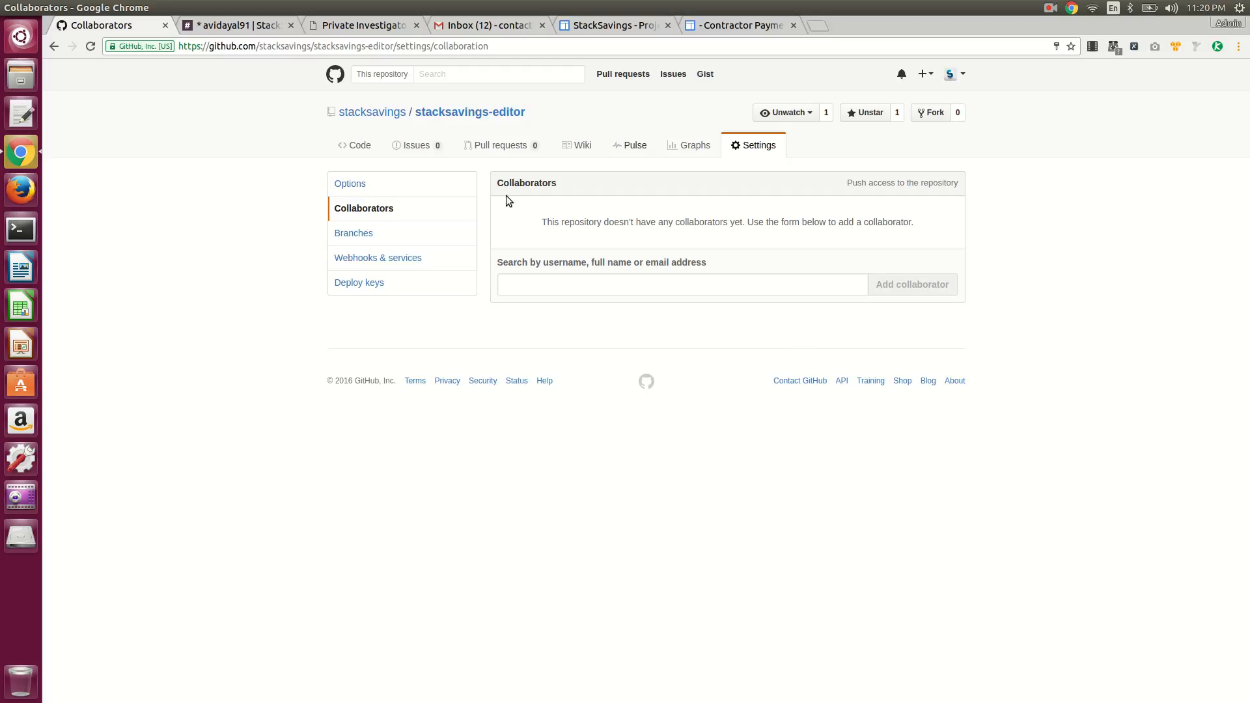
{"action": "mouse_move", "coordinate": [697, 491]}
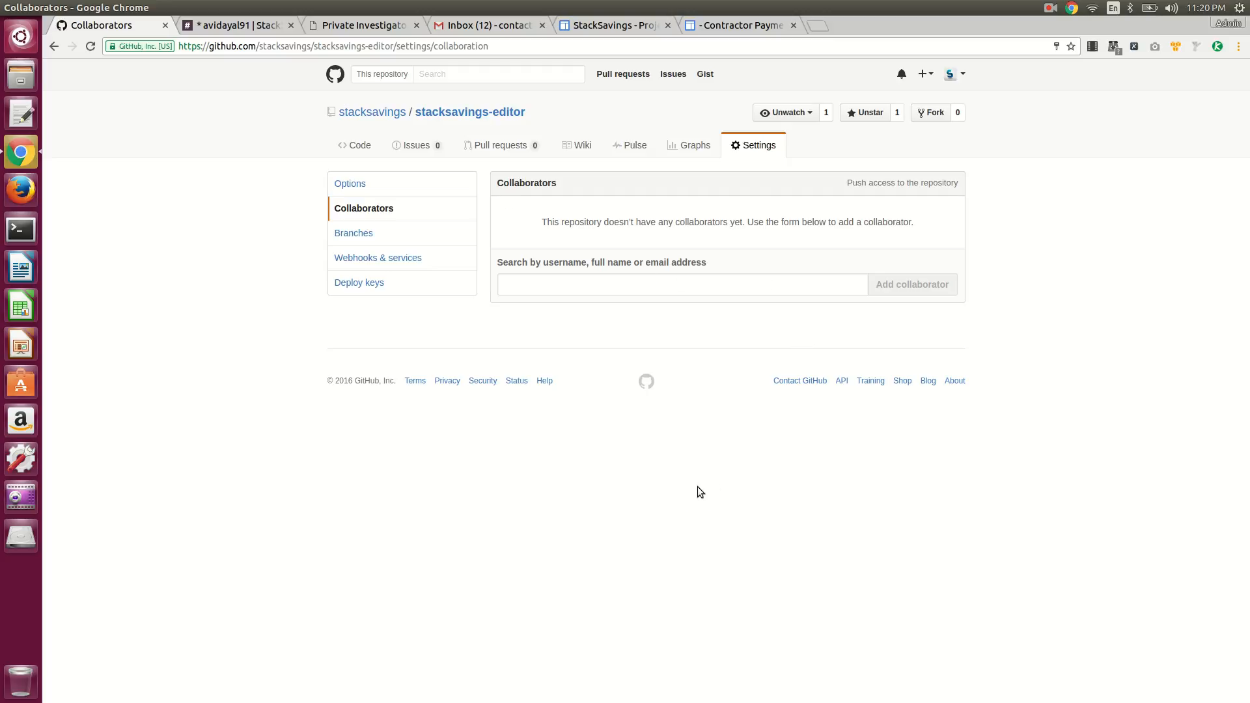
{"action": "mouse_move", "coordinate": [663, 325]}
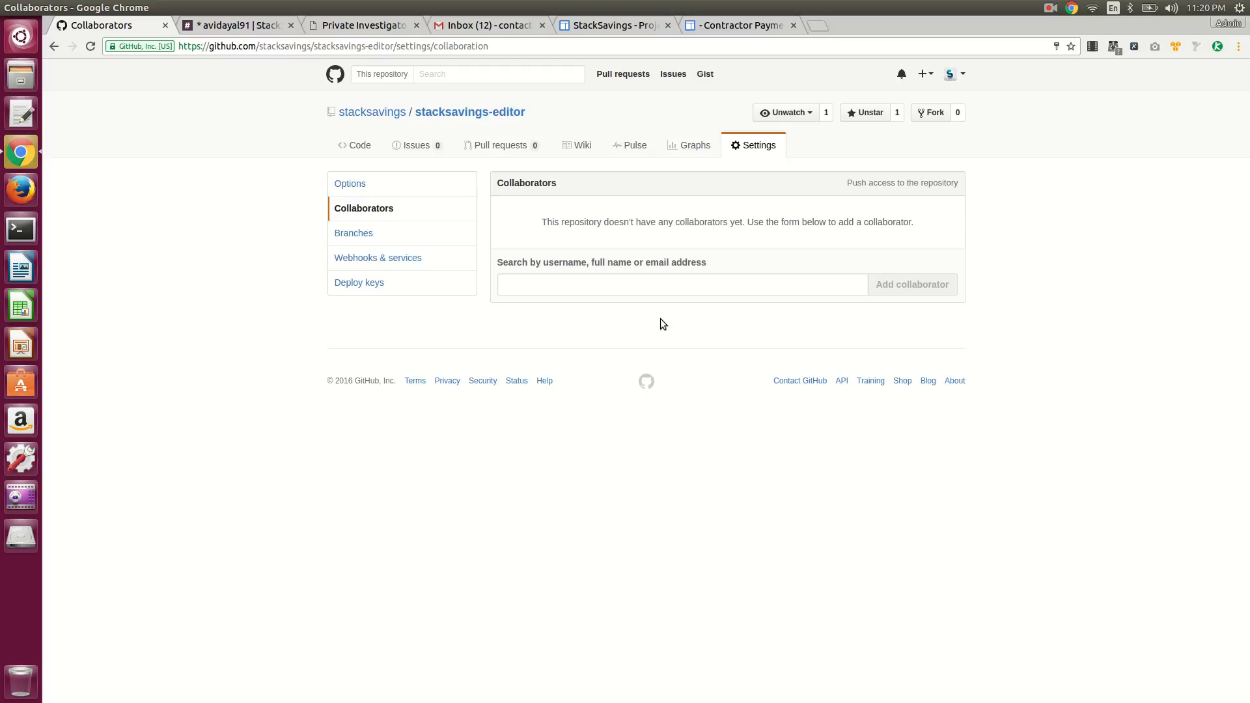
{"action": "mouse_move", "coordinate": [832, 296]}
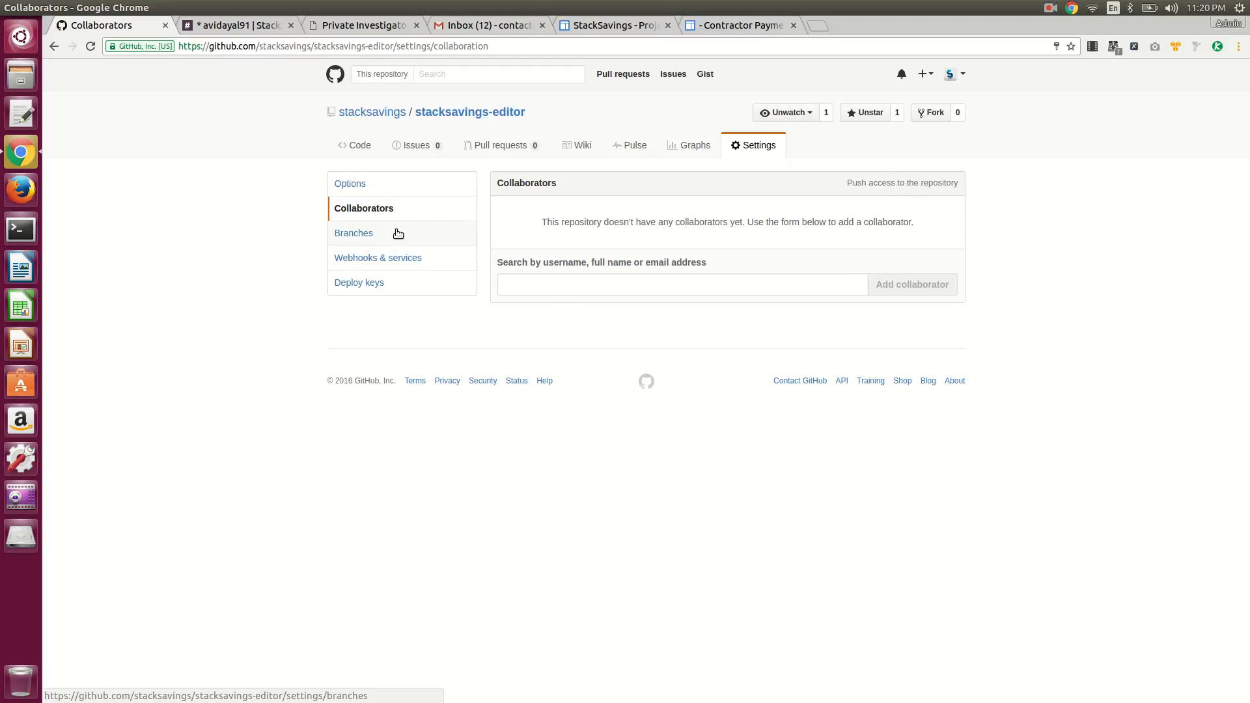
{"action": "left_click", "coordinate": [682, 285]}
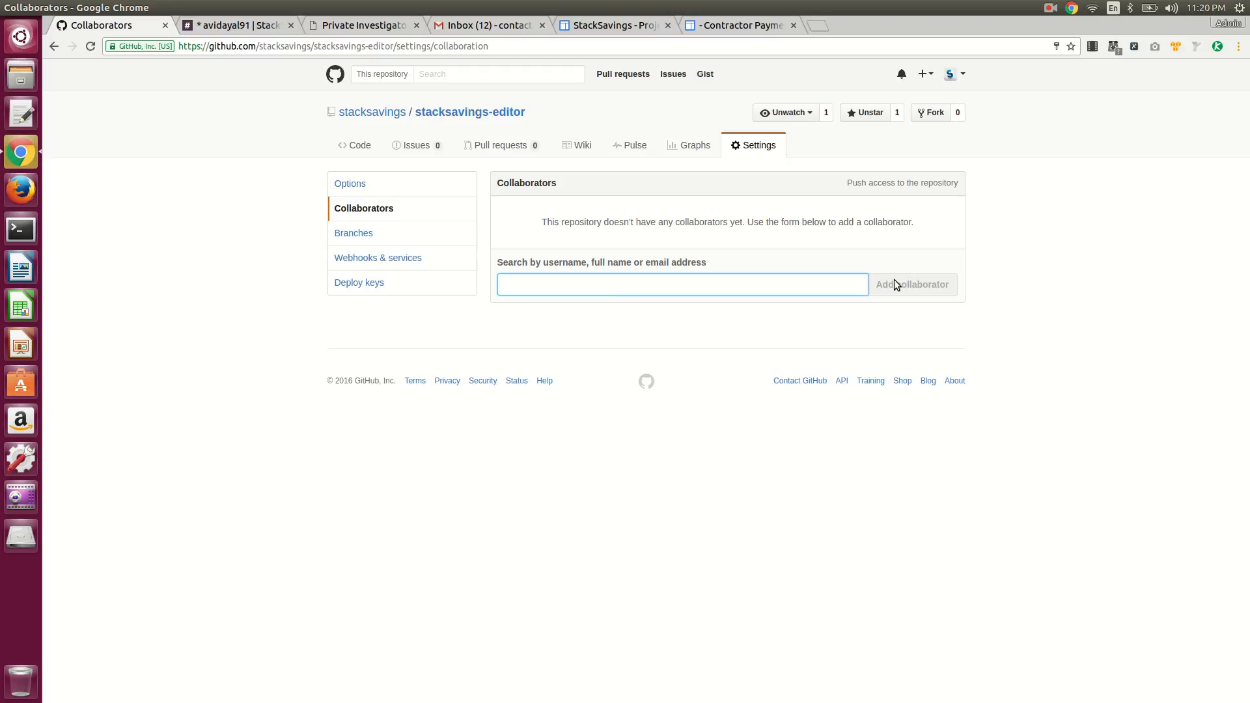
{"action": "mouse_move", "coordinate": [677, 269]}
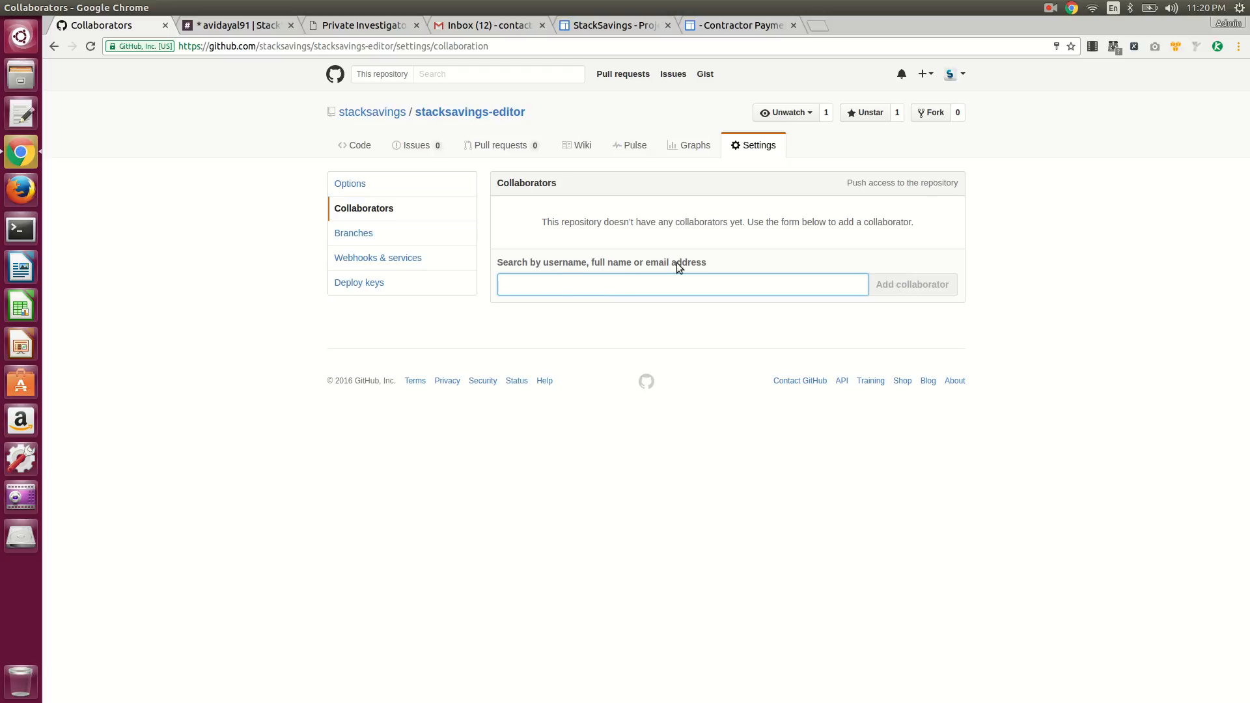
{"action": "double_click", "coordinate": [688, 262]}
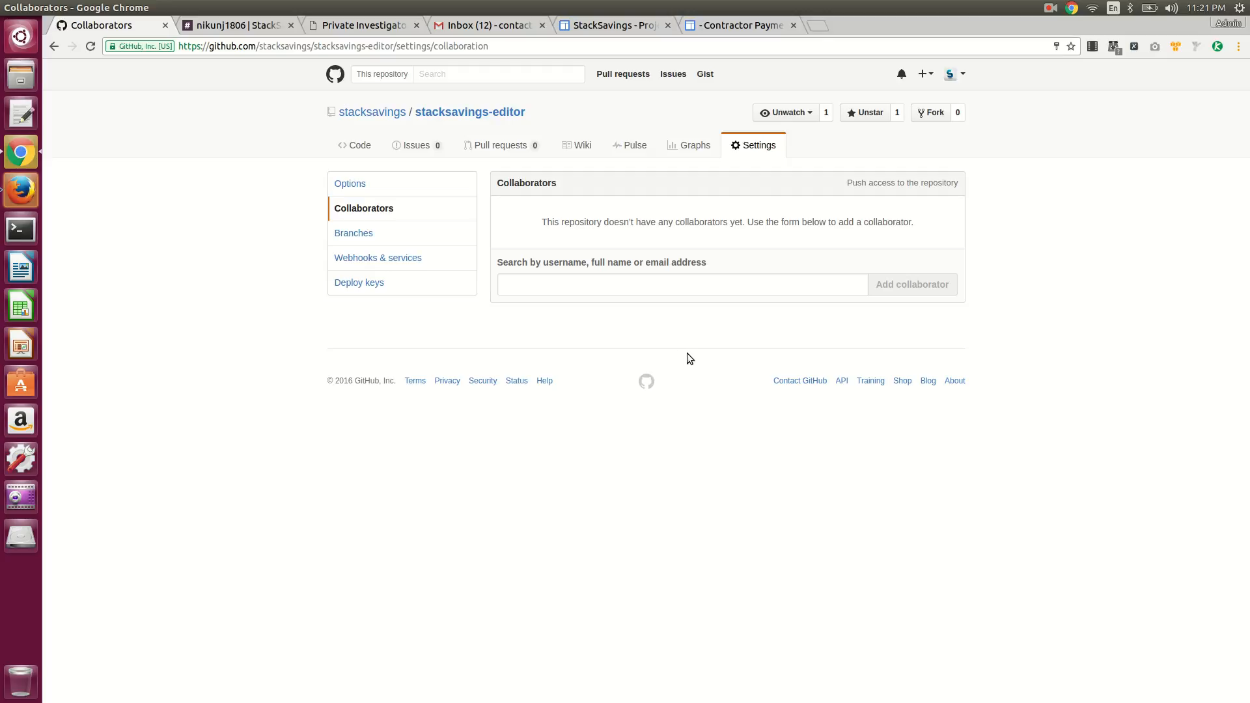
{"action": "left_click", "coordinate": [682, 284]}
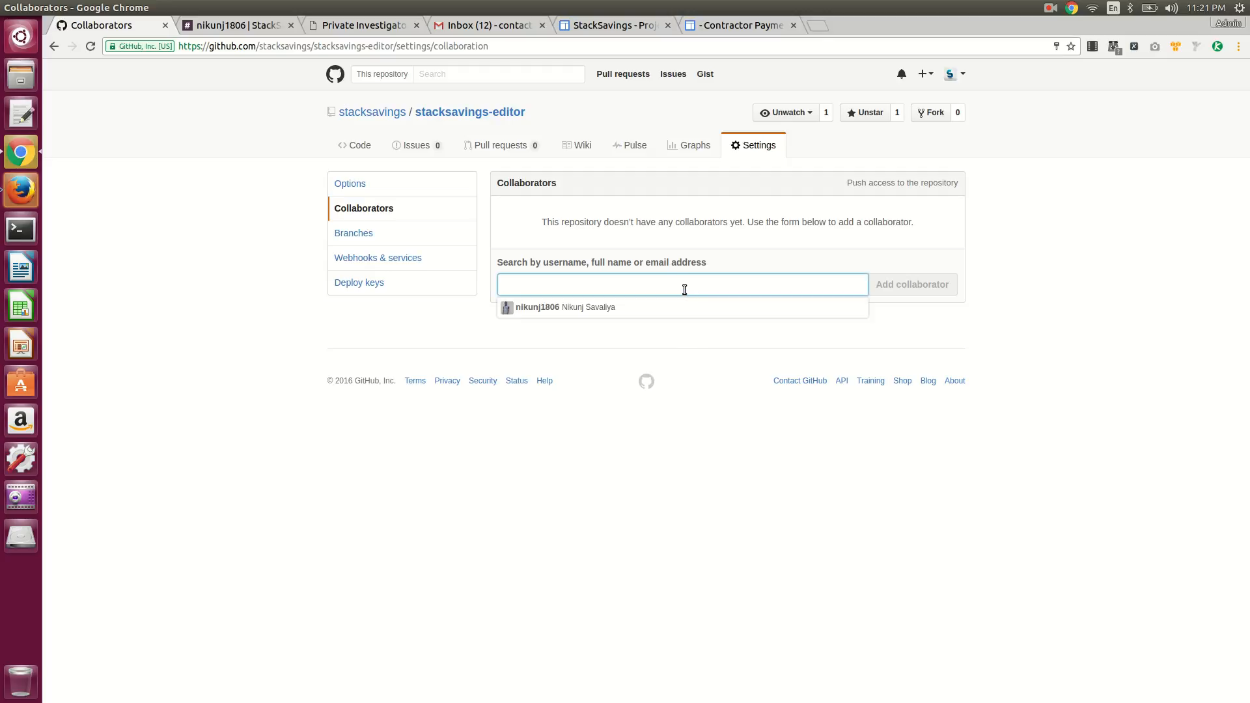
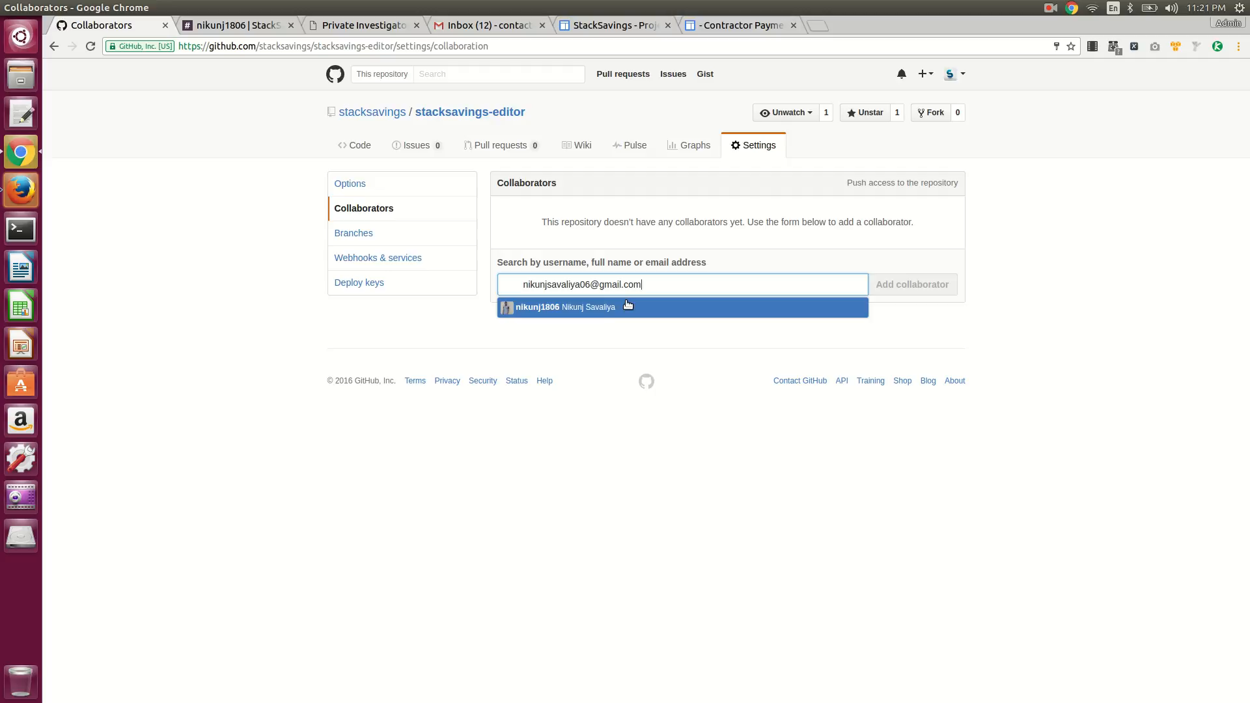
{"action": "mouse_move", "coordinate": [622, 313]}
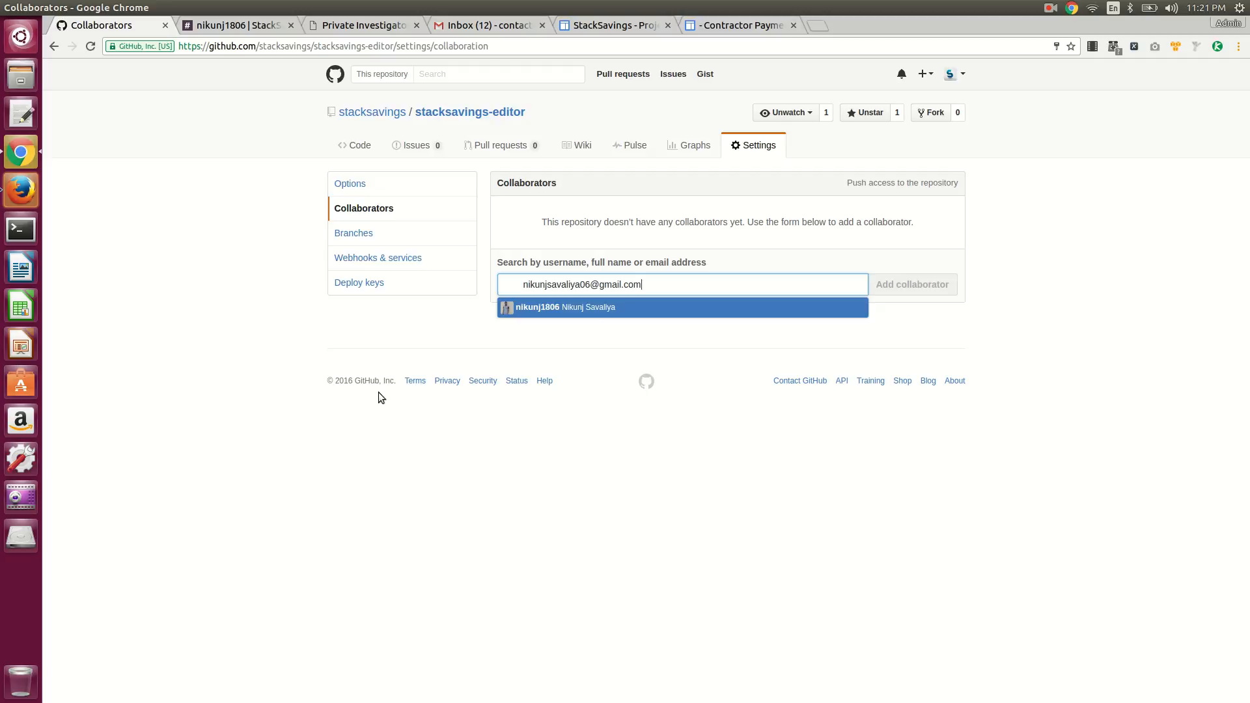
{"action": "left_click", "coordinate": [564, 307]}
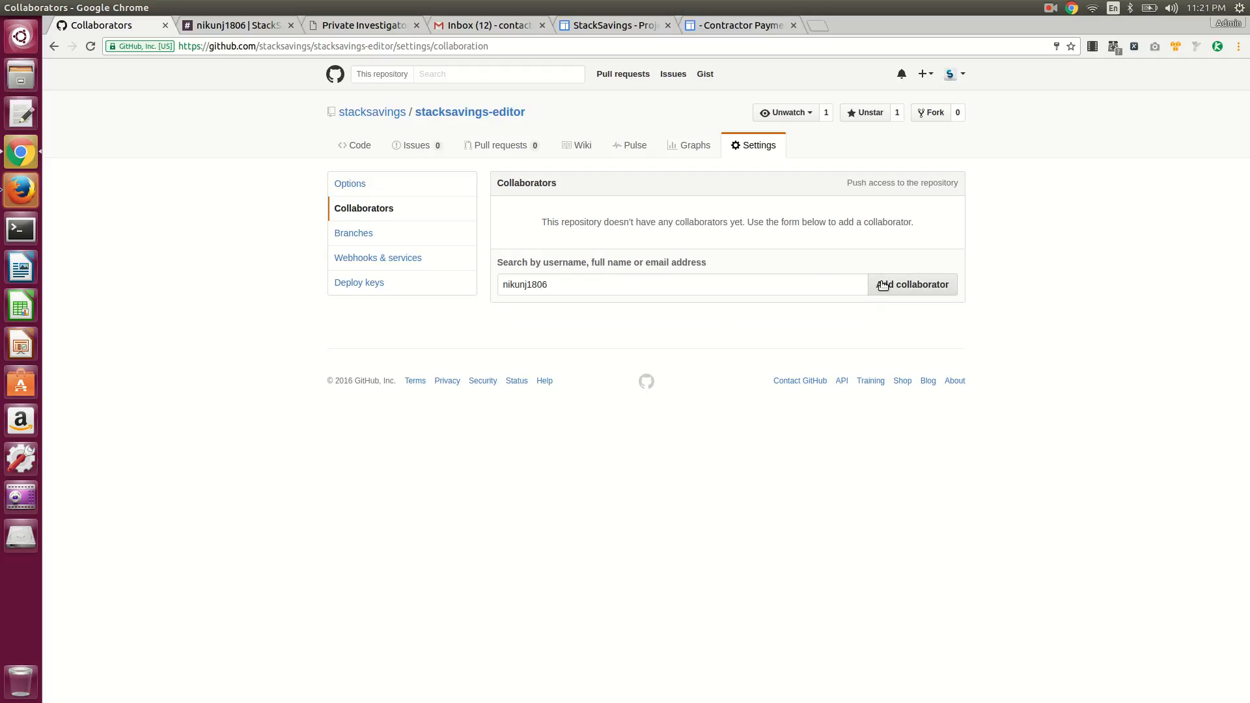
Add the chosen account as collaborator and copy the pending invitation's shareable link.
{"action": "left_click", "coordinate": [912, 286]}
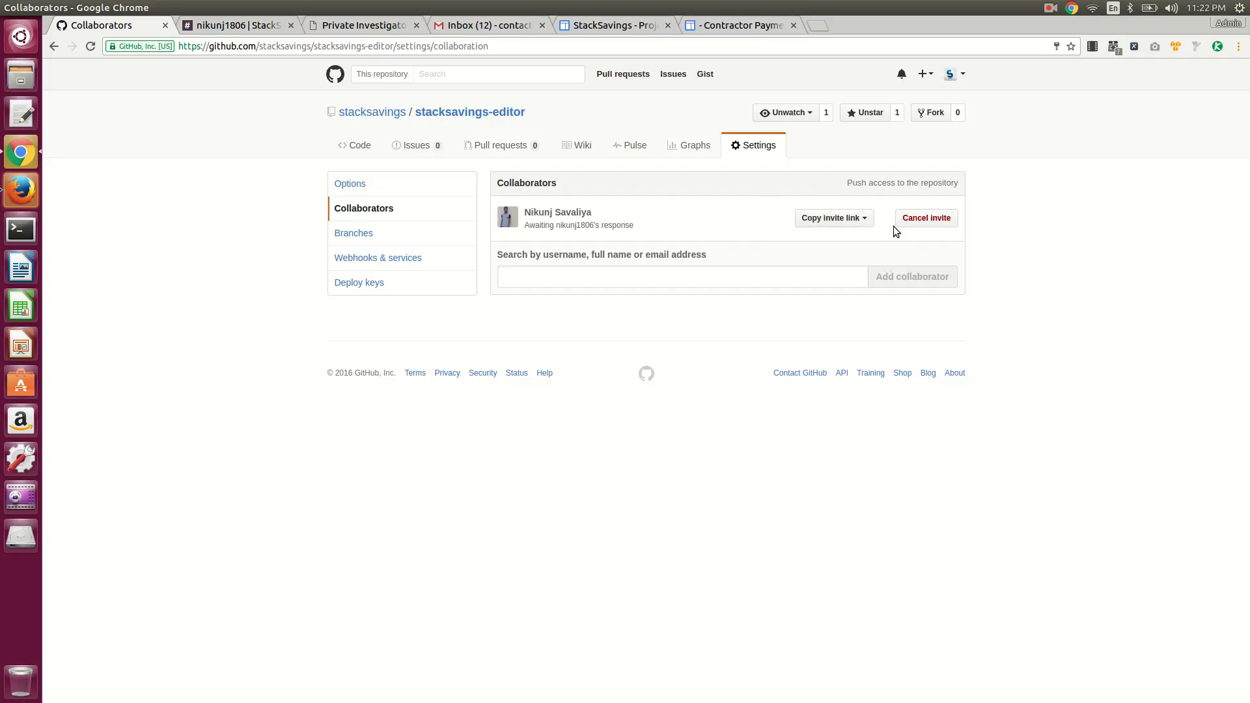
{"action": "left_click", "coordinate": [833, 217]}
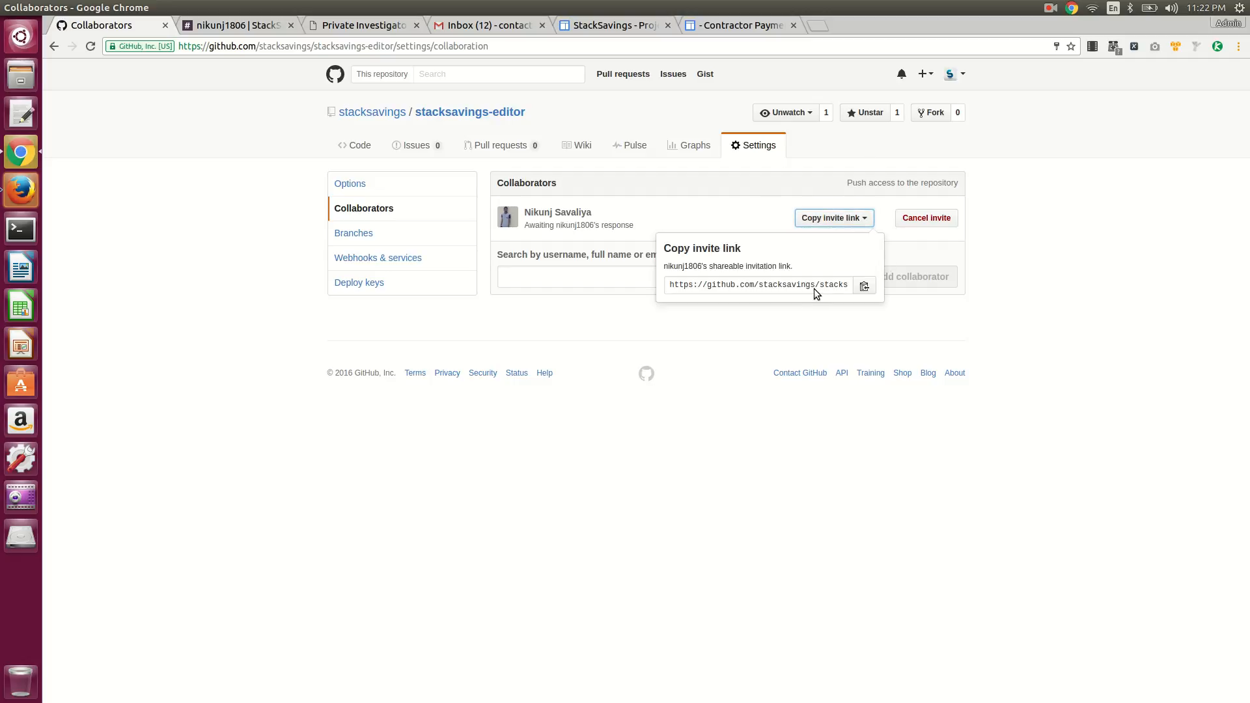
{"action": "left_click", "coordinate": [756, 285]}
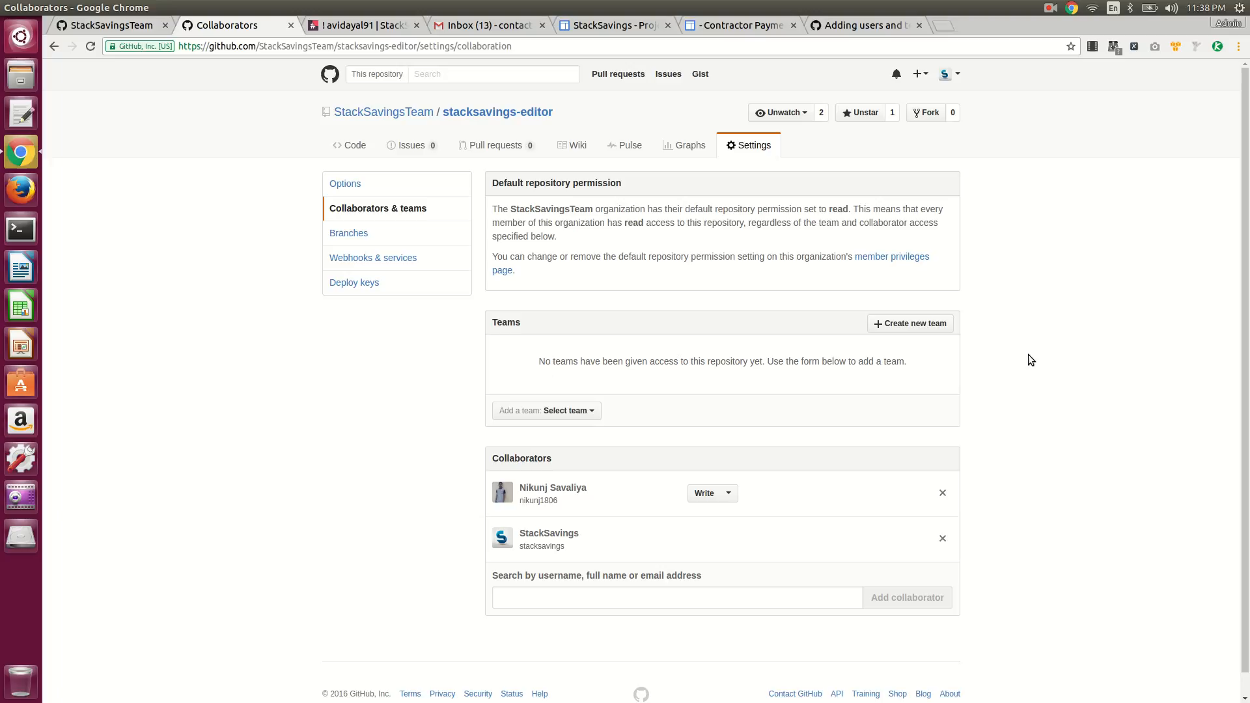
{"action": "mouse_move", "coordinate": [748, 501]}
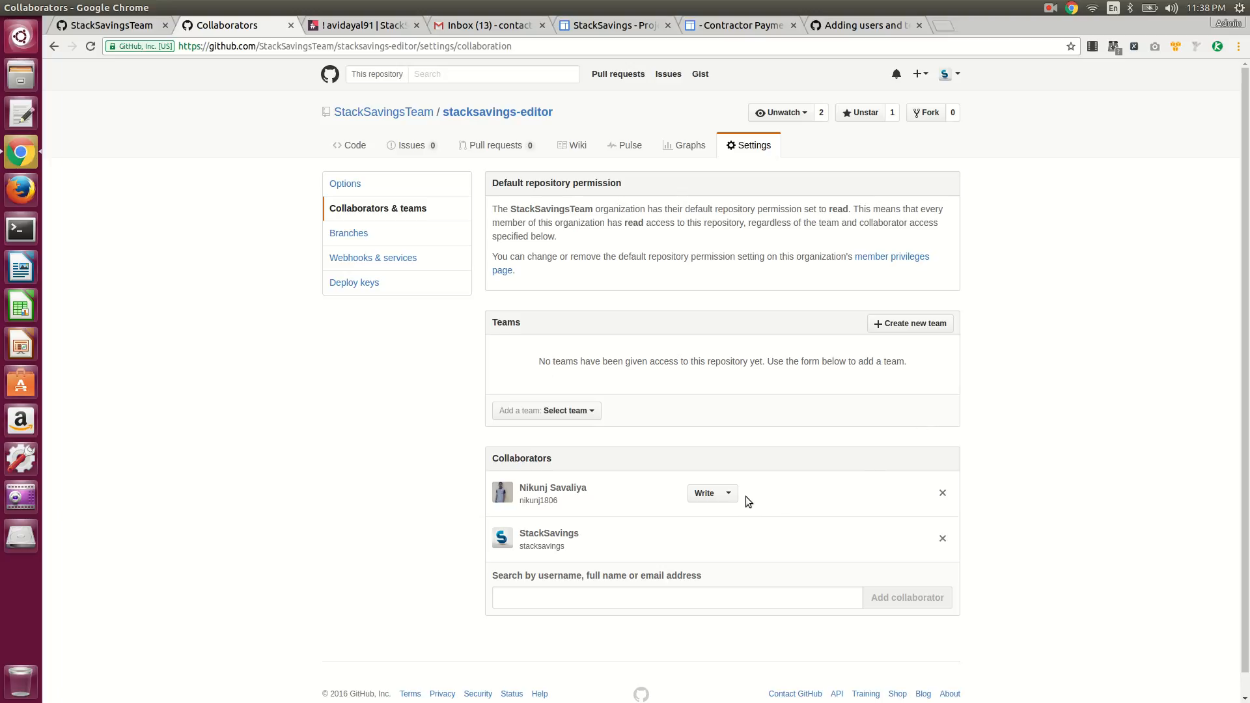
{"action": "left_click", "coordinate": [711, 492]}
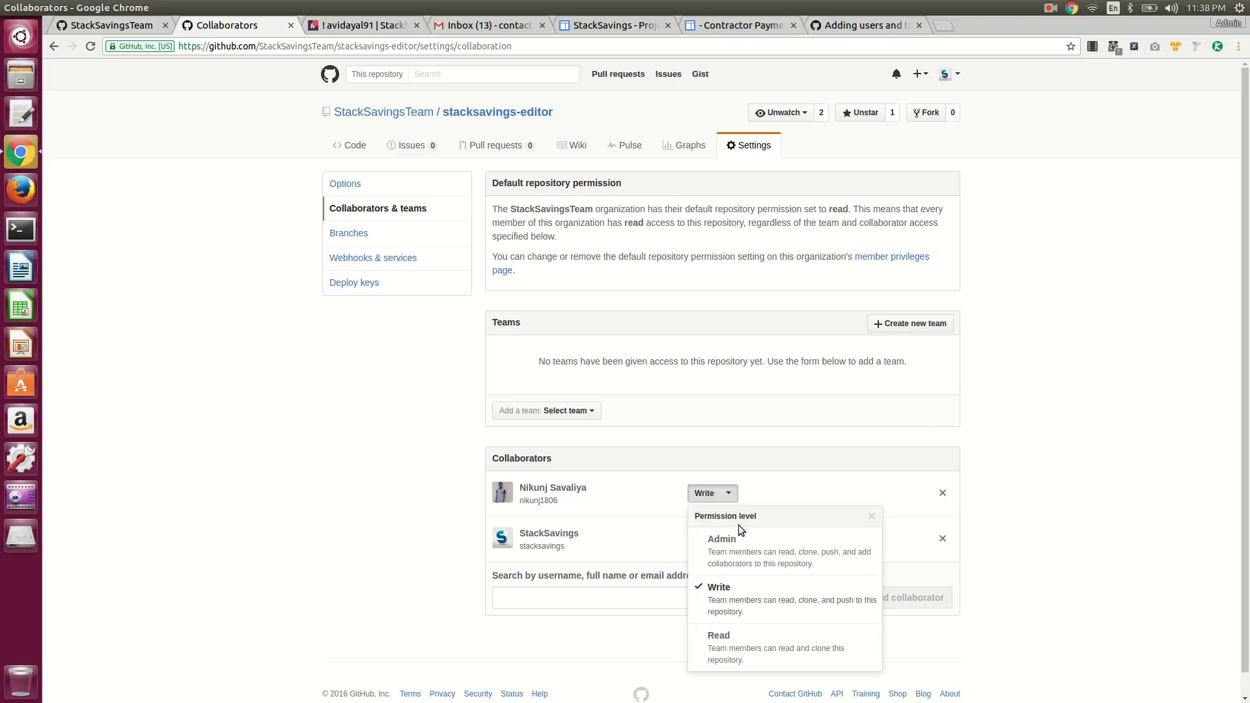
{"action": "mouse_move", "coordinate": [770, 549]}
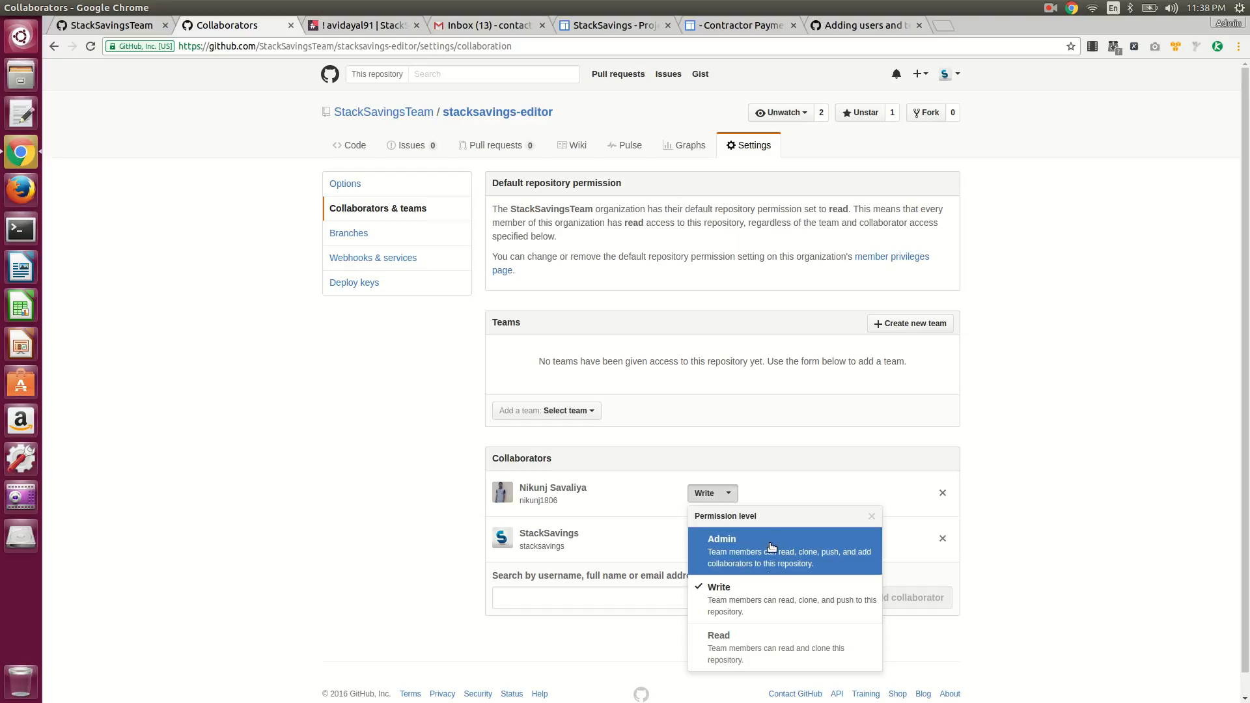
{"action": "mouse_move", "coordinate": [779, 559]}
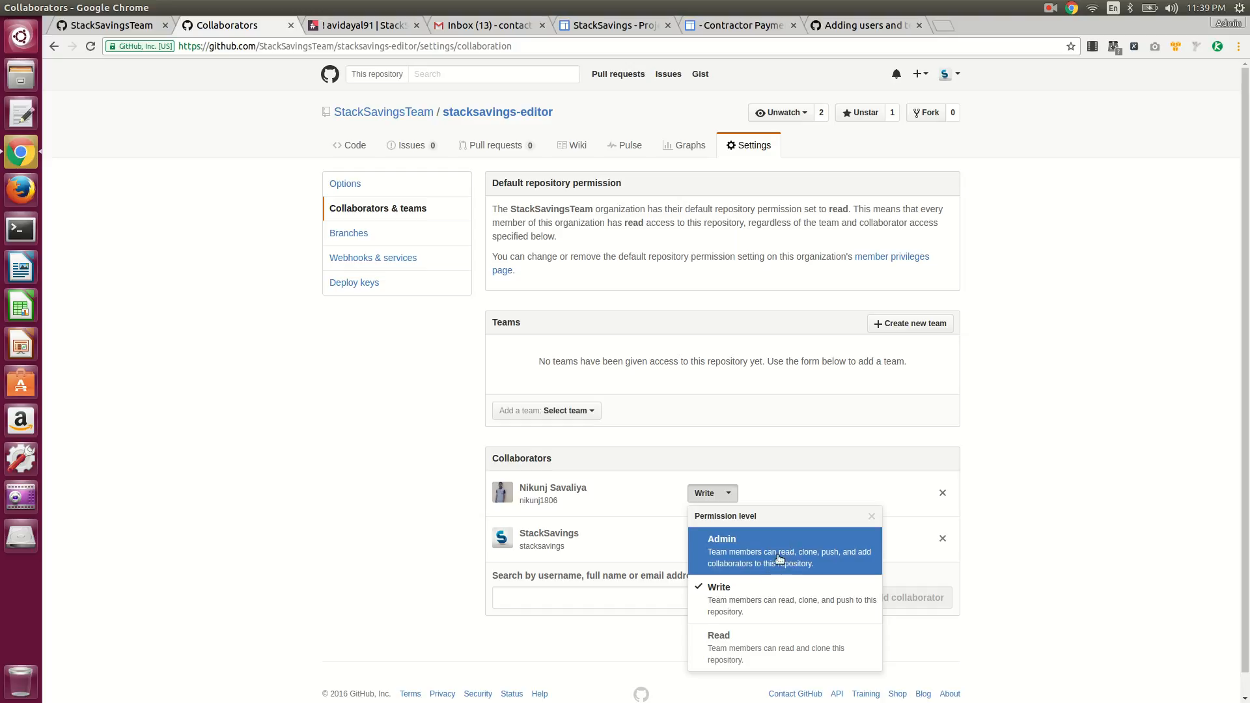
{"action": "mouse_move", "coordinate": [789, 567]}
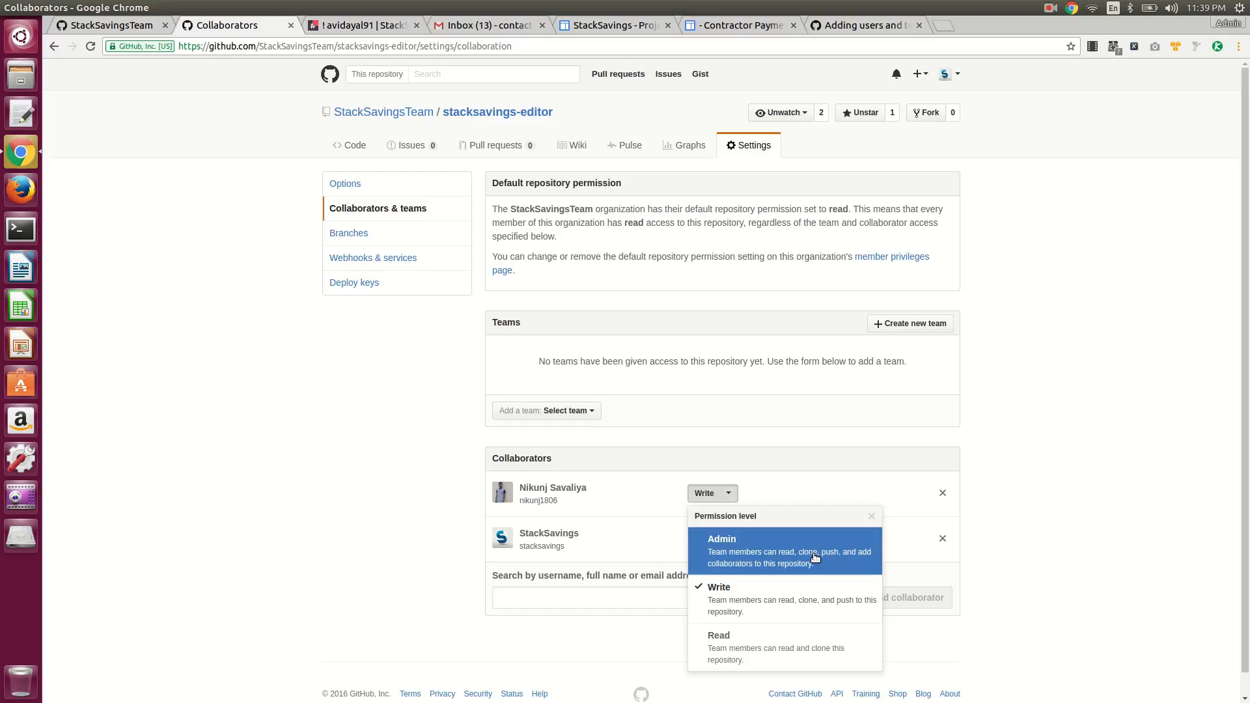
{"action": "mouse_move", "coordinate": [797, 590]}
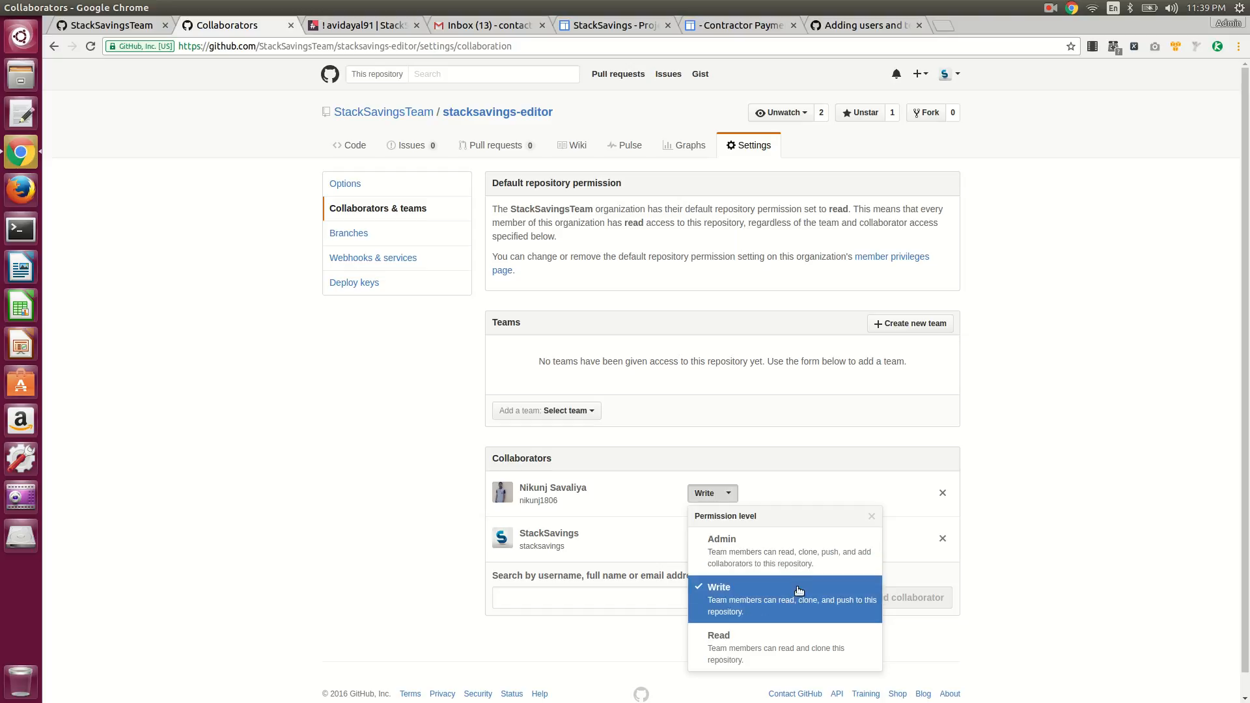
{"action": "mouse_move", "coordinate": [792, 583]}
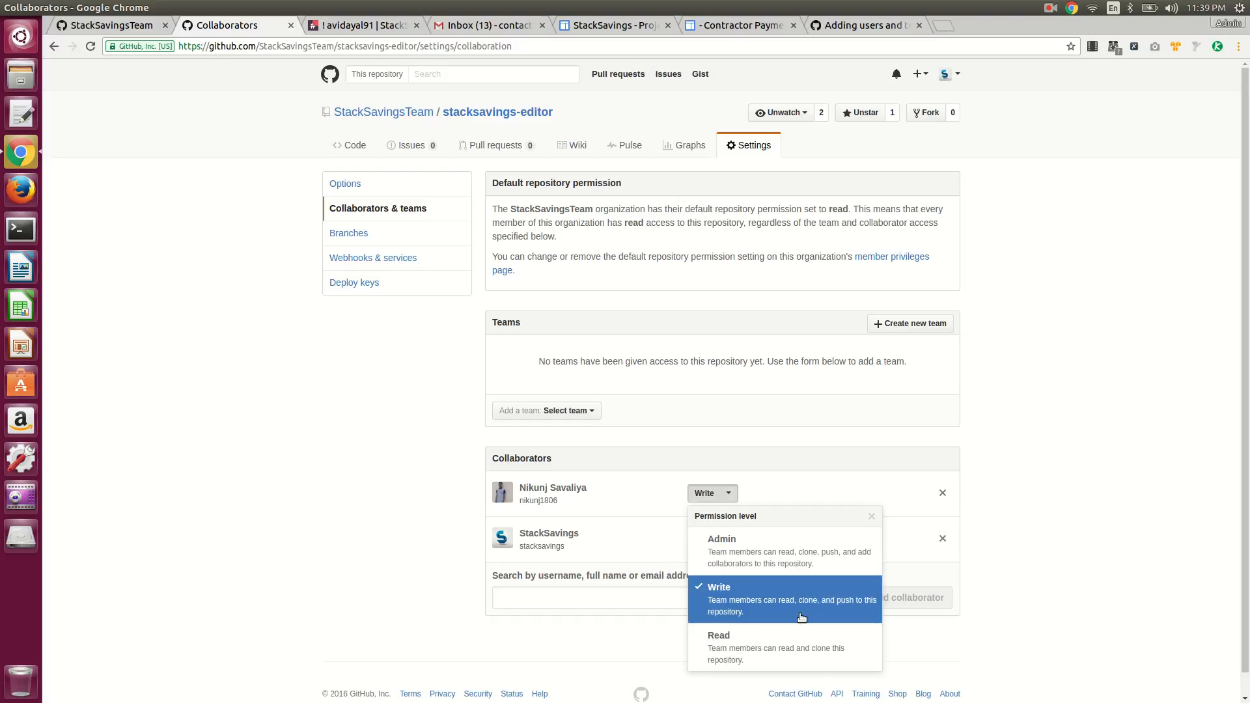
{"action": "left_click", "coordinate": [487, 445]}
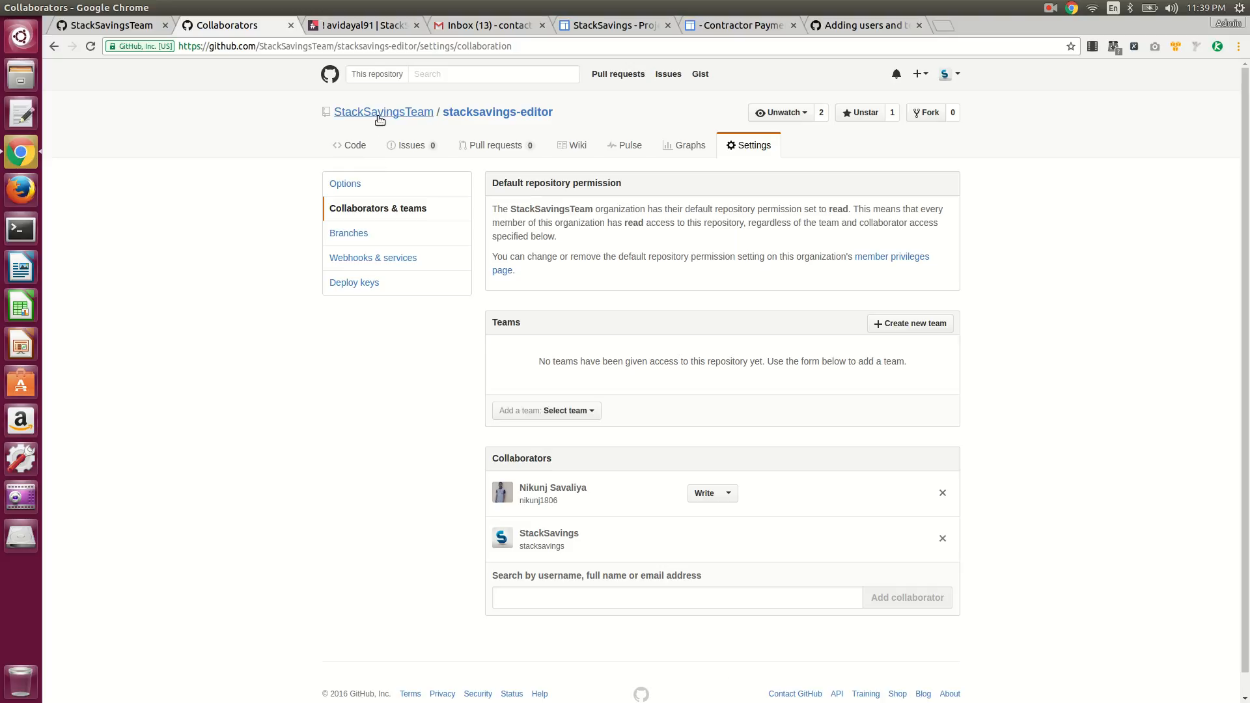
{"action": "mouse_move", "coordinate": [726, 191]}
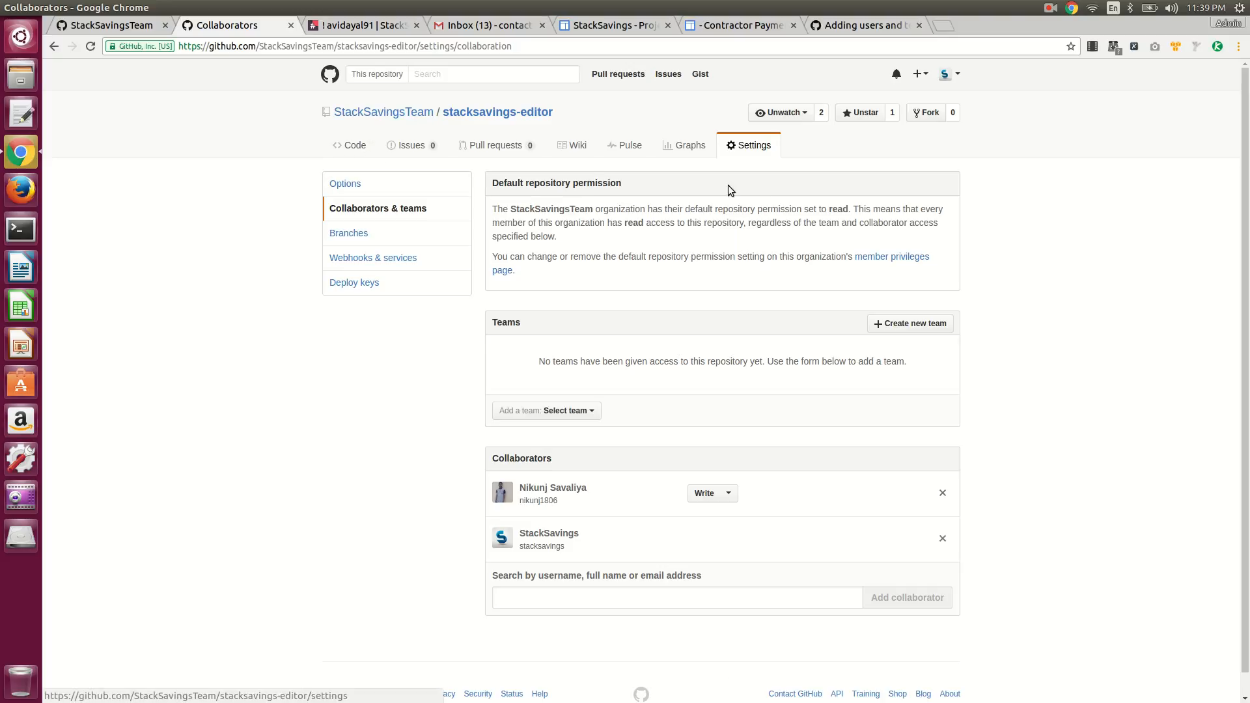
Show the header create-new menu listing repository, organization, team and collaborator.
{"action": "left_click", "coordinate": [1051, 7]}
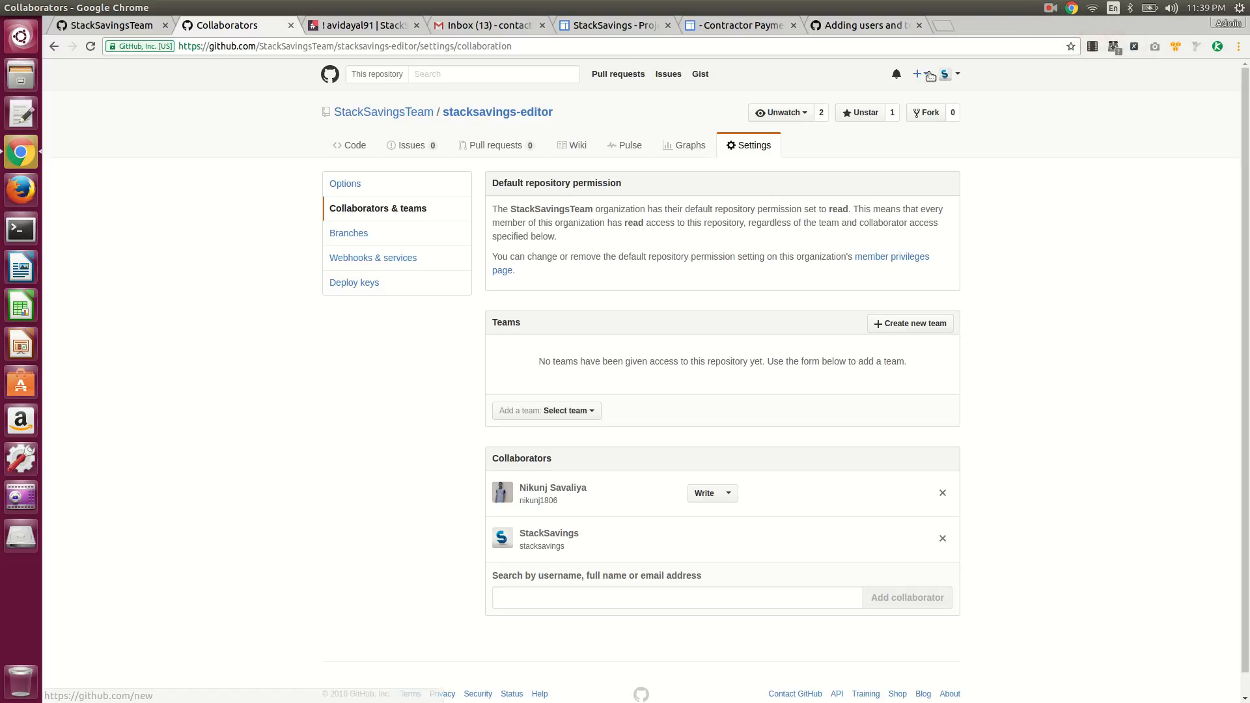
{"action": "left_click", "coordinate": [922, 75]}
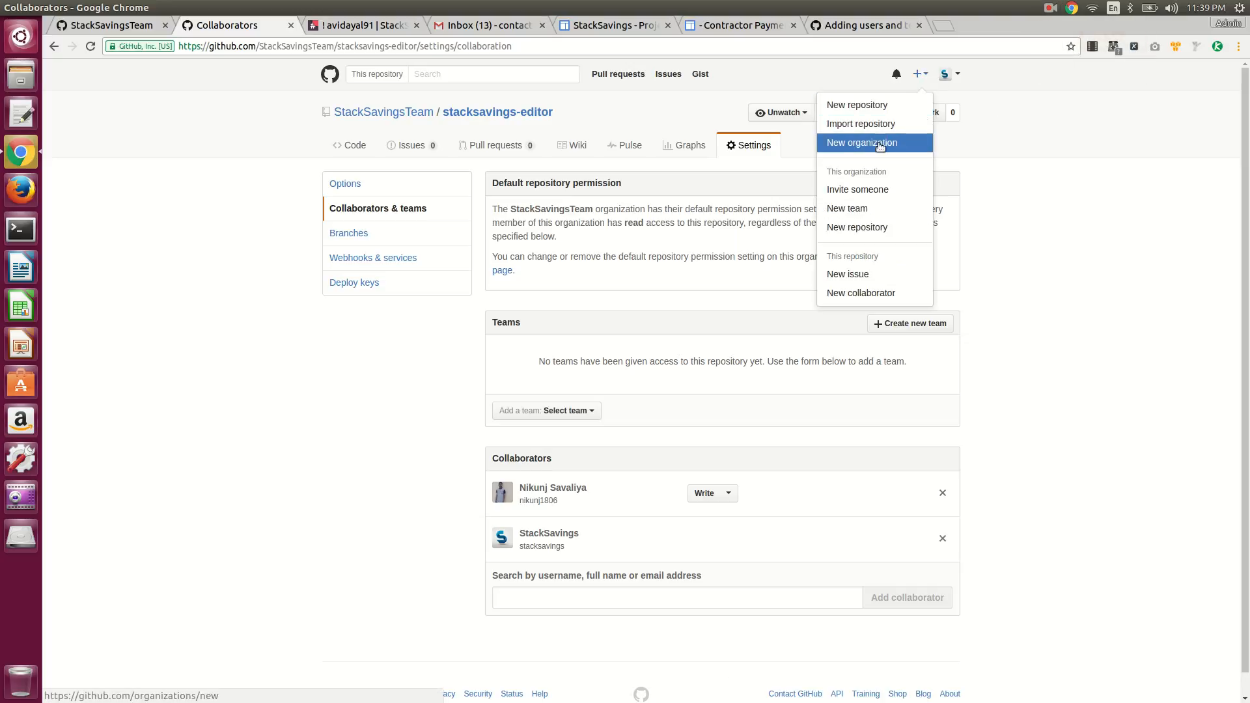
{"action": "mouse_move", "coordinate": [861, 124]}
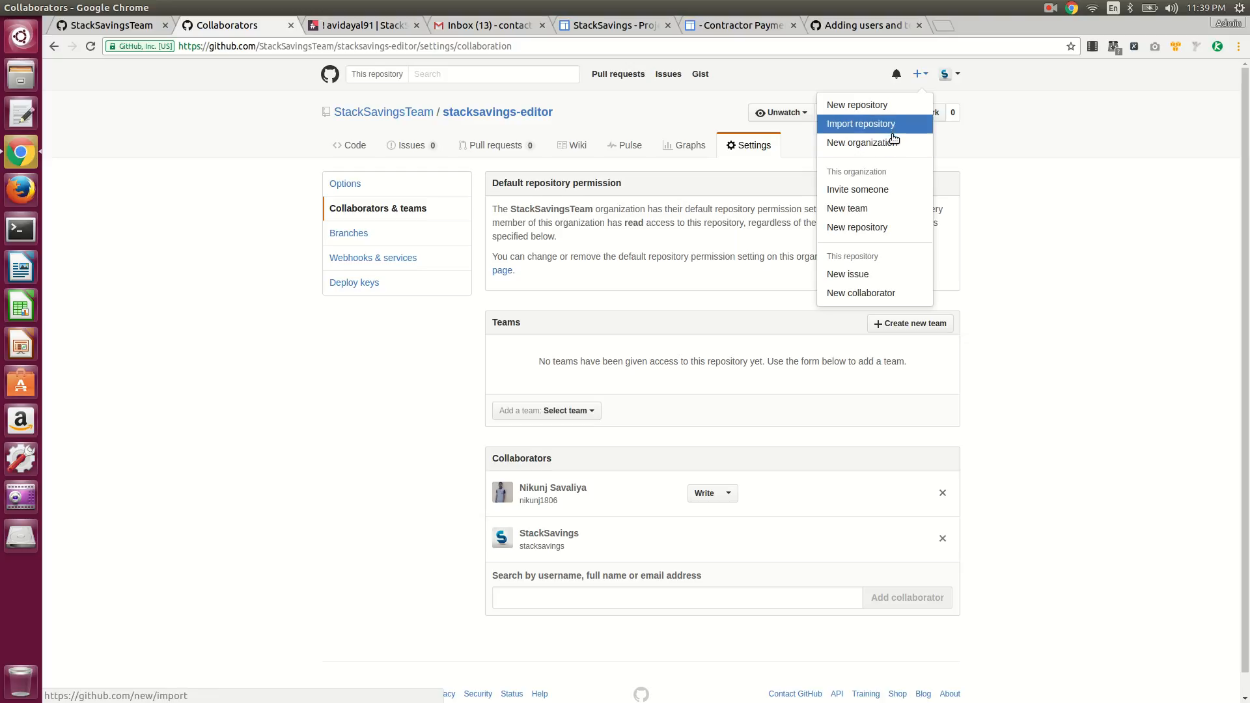
{"action": "mouse_move", "coordinate": [861, 143]}
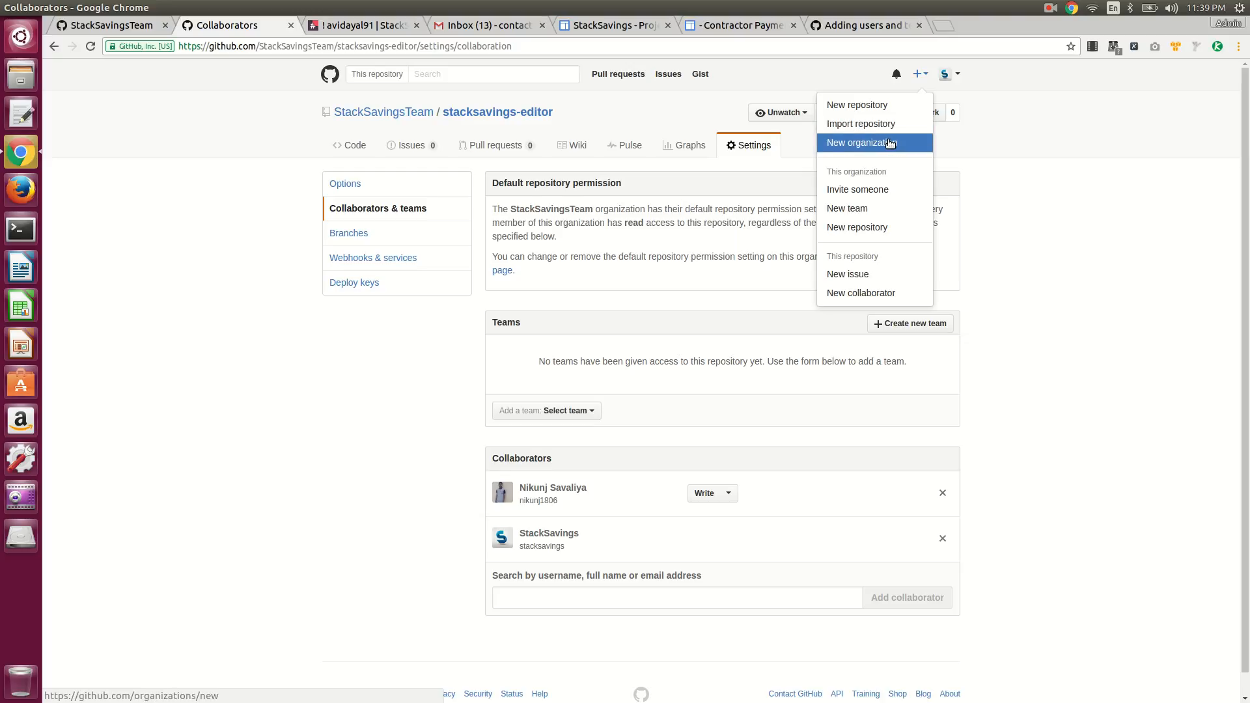
{"action": "mouse_move", "coordinate": [890, 145]}
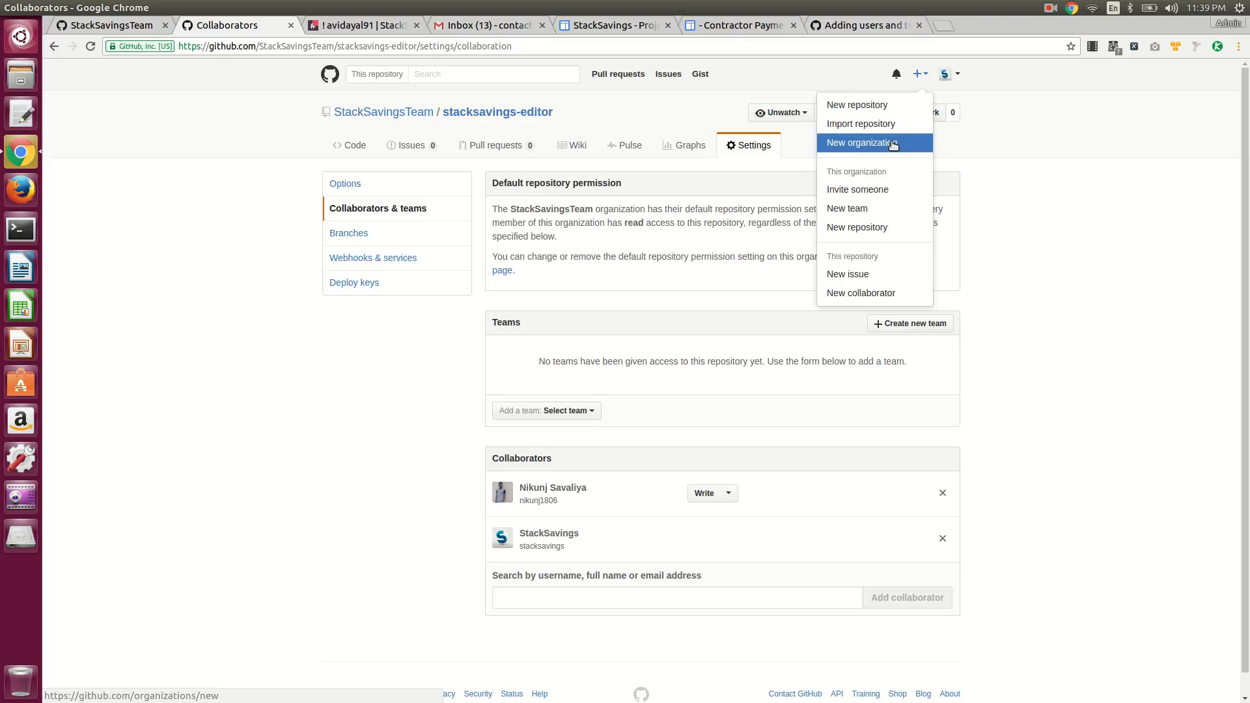
{"action": "mouse_move", "coordinate": [894, 149]}
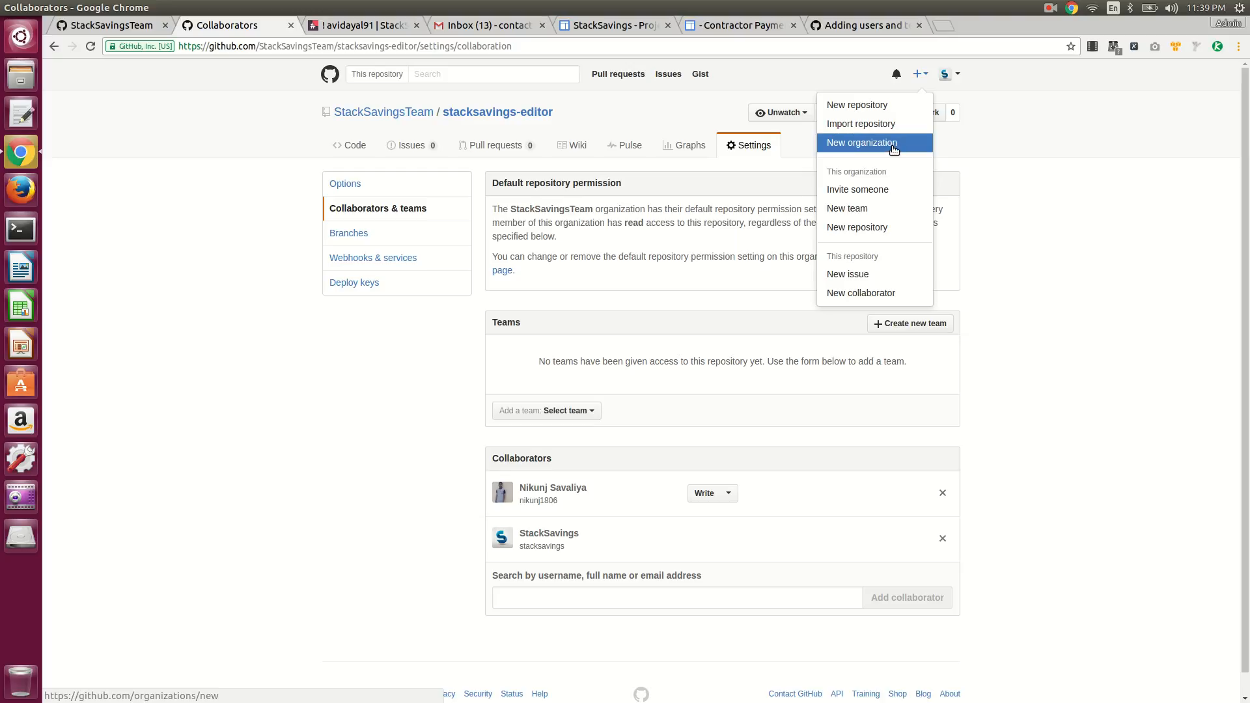
{"action": "mouse_move", "coordinate": [861, 142]}
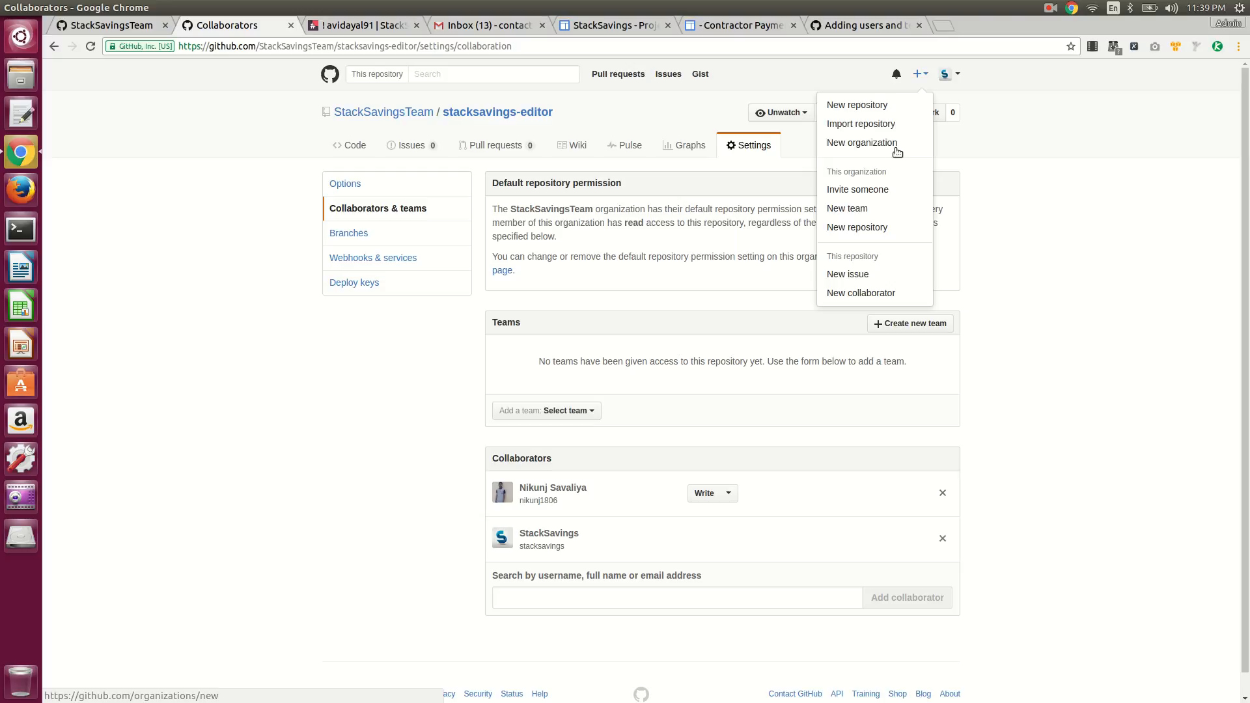